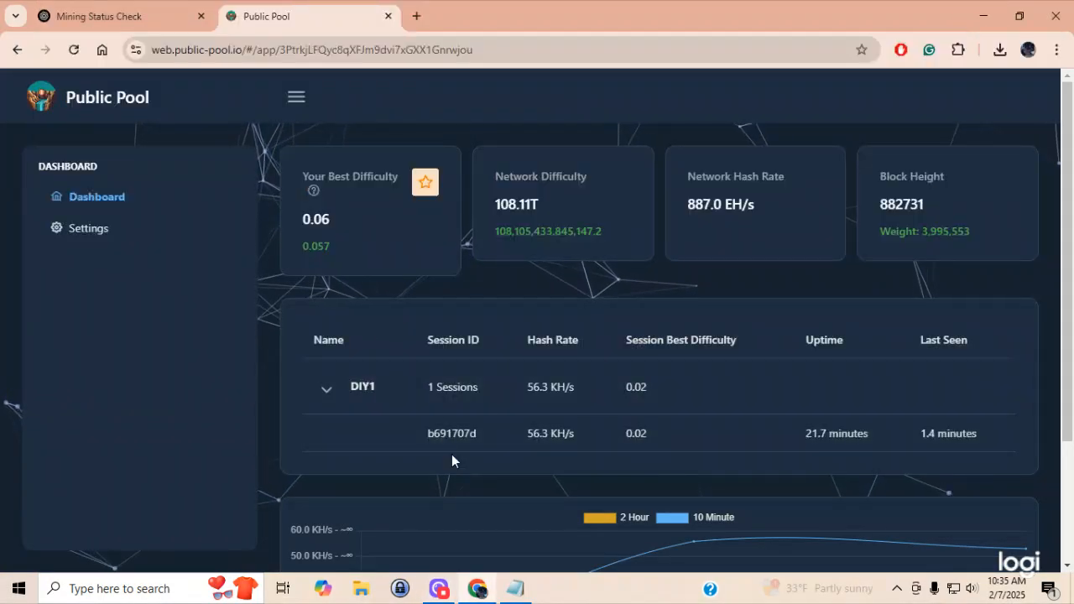
{"action": "mouse_move", "coordinate": [661, 334]}
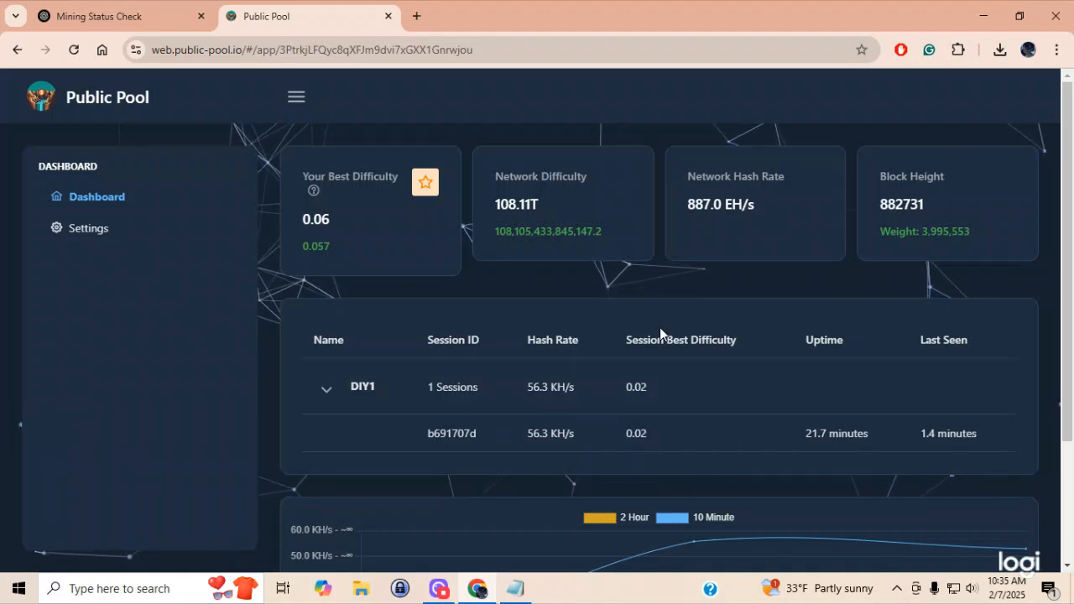
Reload the Public Pool dashboard so the worker table and hash-rate chart refresh.
{"action": "left_click", "coordinate": [74, 50]}
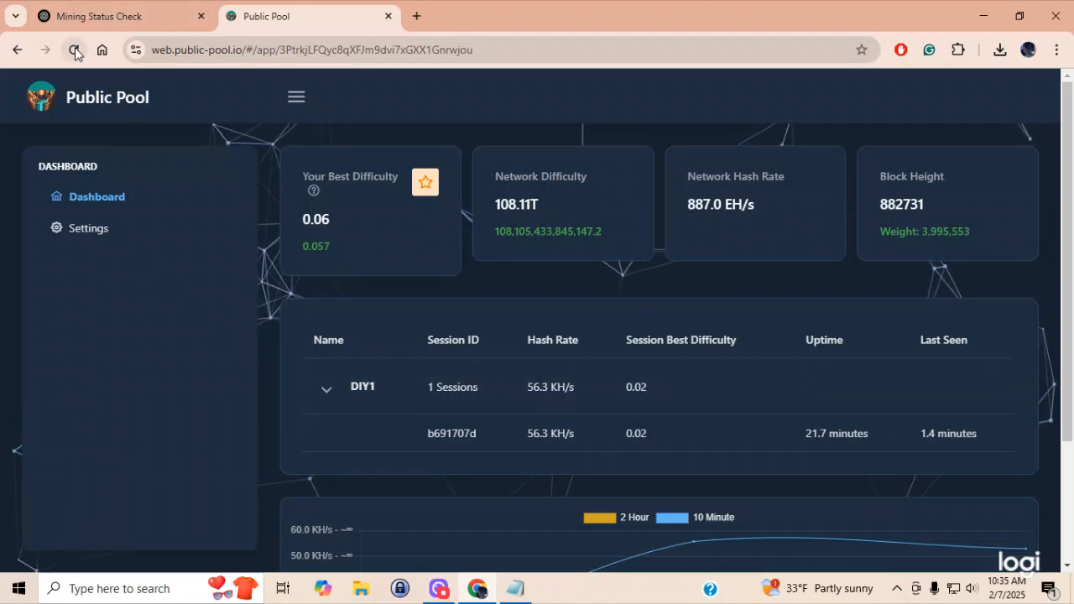
{"action": "left_click", "coordinate": [74, 50]}
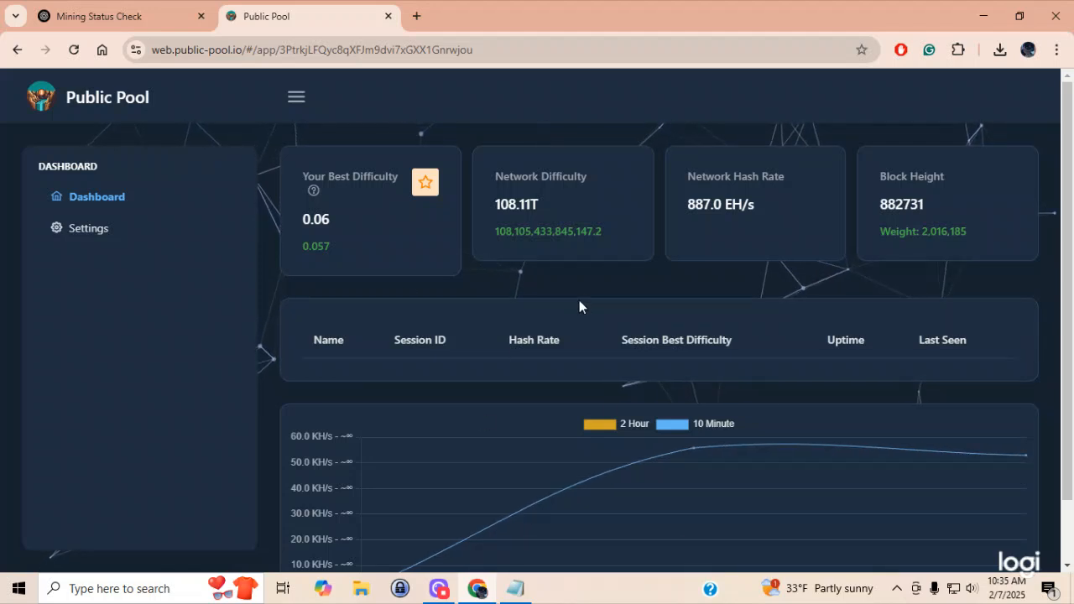
{"action": "mouse_move", "coordinate": [755, 428]}
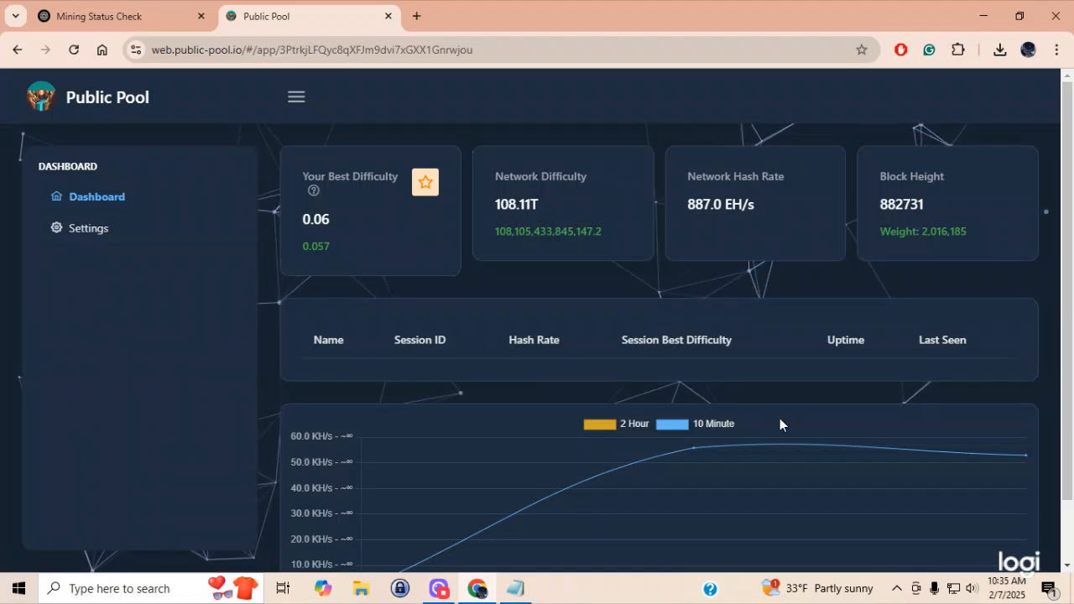
{"action": "mouse_move", "coordinate": [735, 373]}
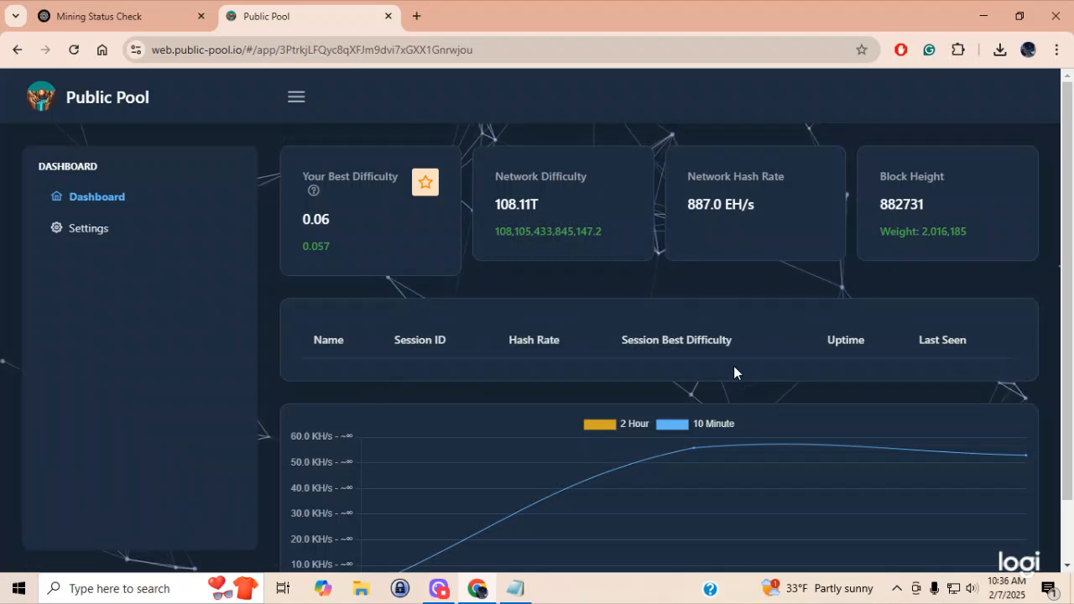
{"action": "mouse_move", "coordinate": [980, 591]}
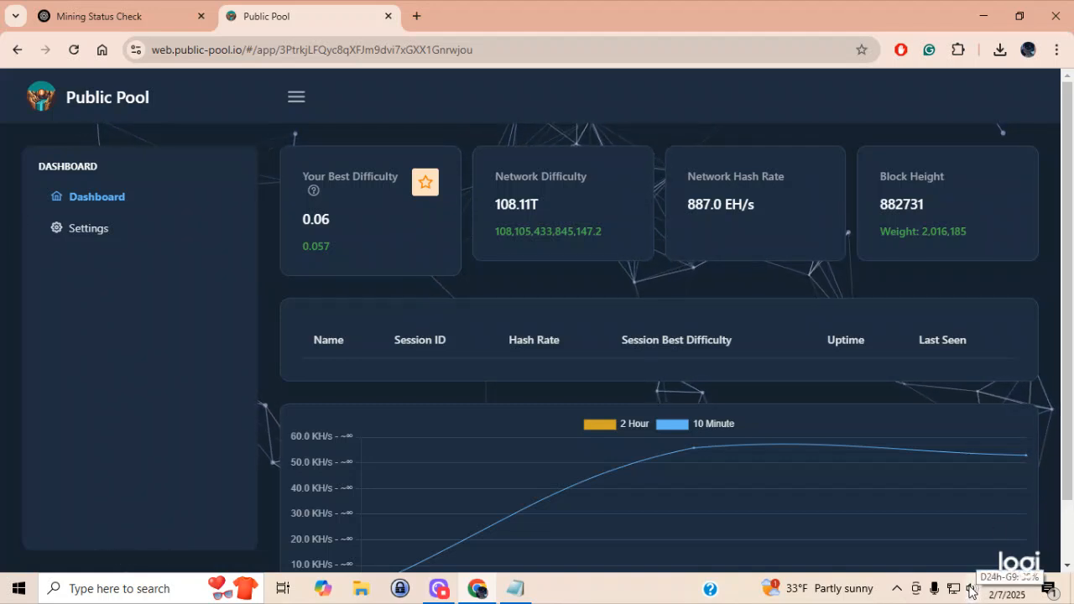
Join the NerdMinerAP wireless network from the taskbar network list.
{"action": "left_click", "coordinate": [973, 588]}
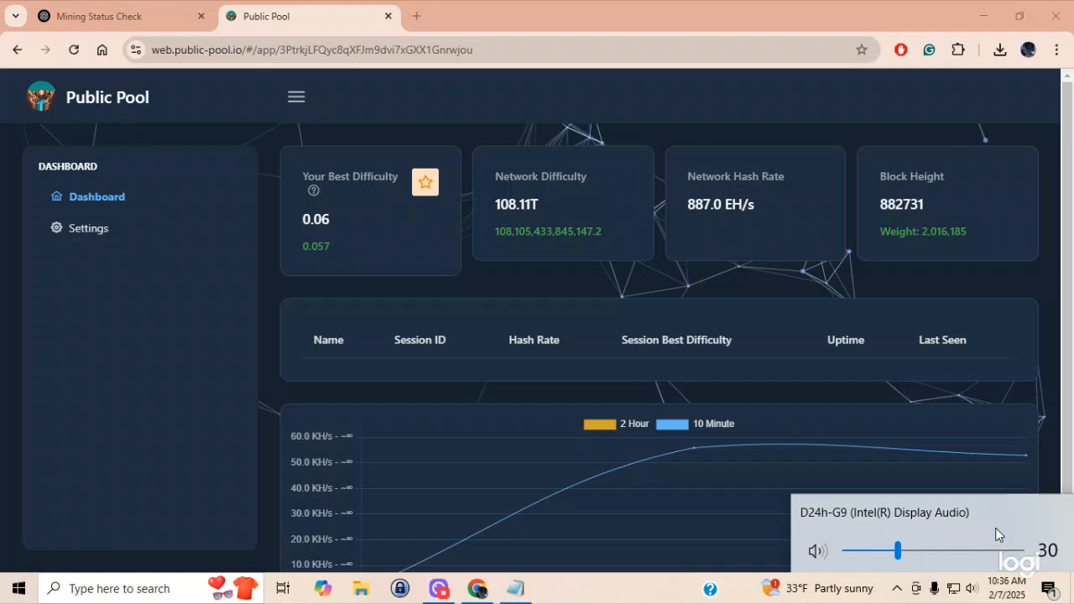
{"action": "mouse_move", "coordinate": [953, 587]}
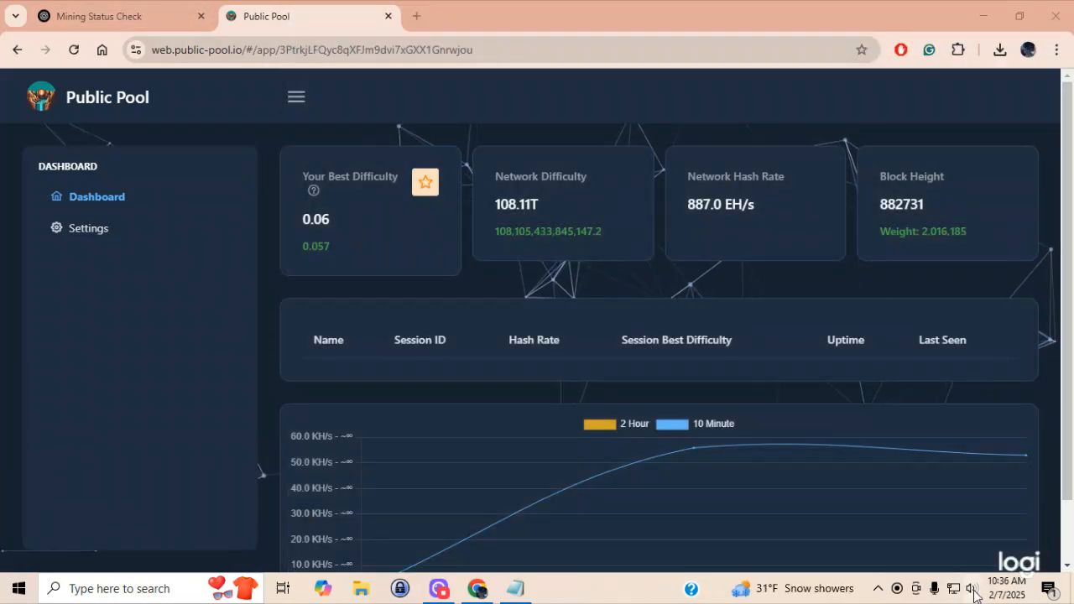
{"action": "left_click", "coordinate": [971, 588]}
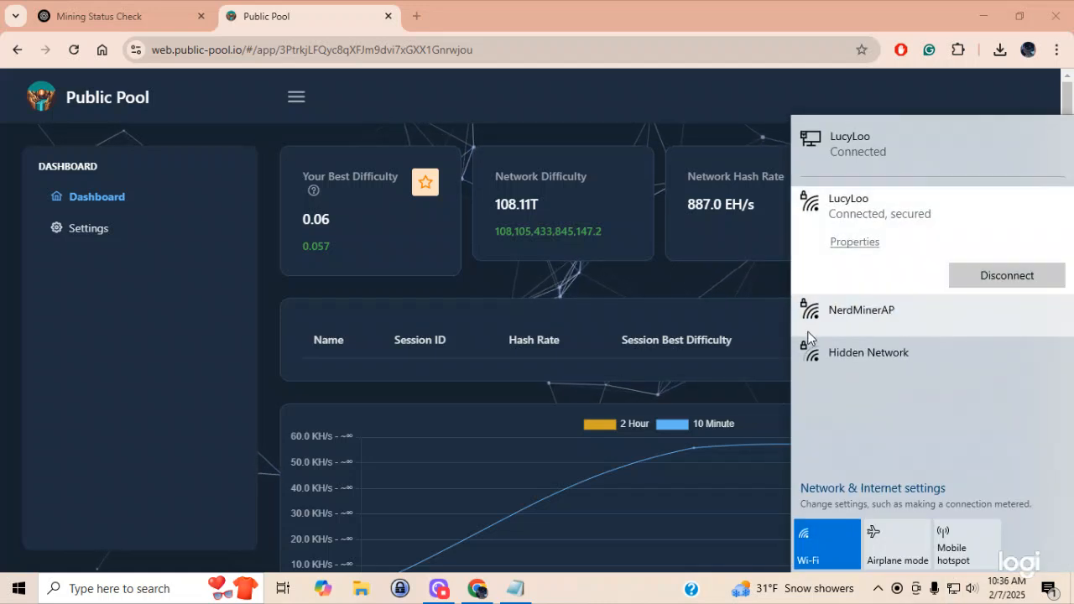
{"action": "left_click", "coordinate": [861, 308]}
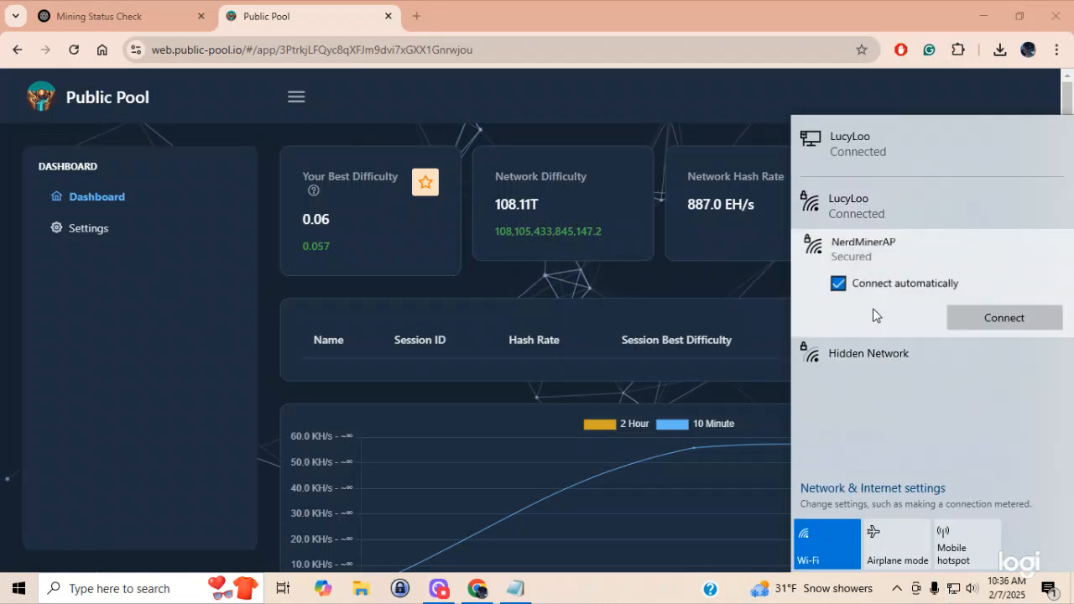
{"action": "left_click", "coordinate": [1003, 317]}
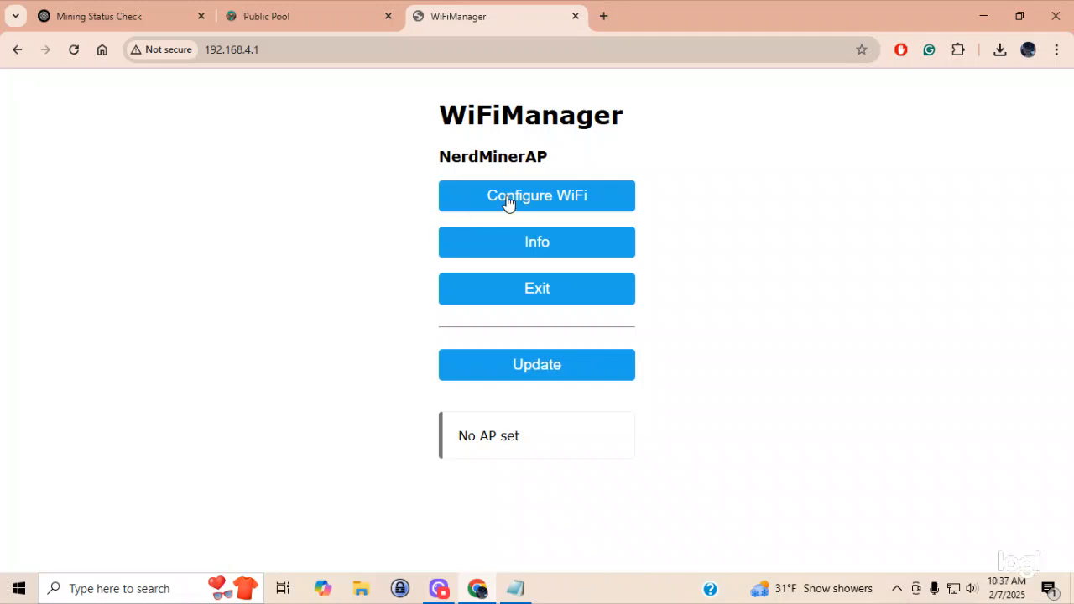
Load the Configure WiFi form on the 192.168.4.1 page, reloading after the interruption.
{"action": "left_click", "coordinate": [537, 195]}
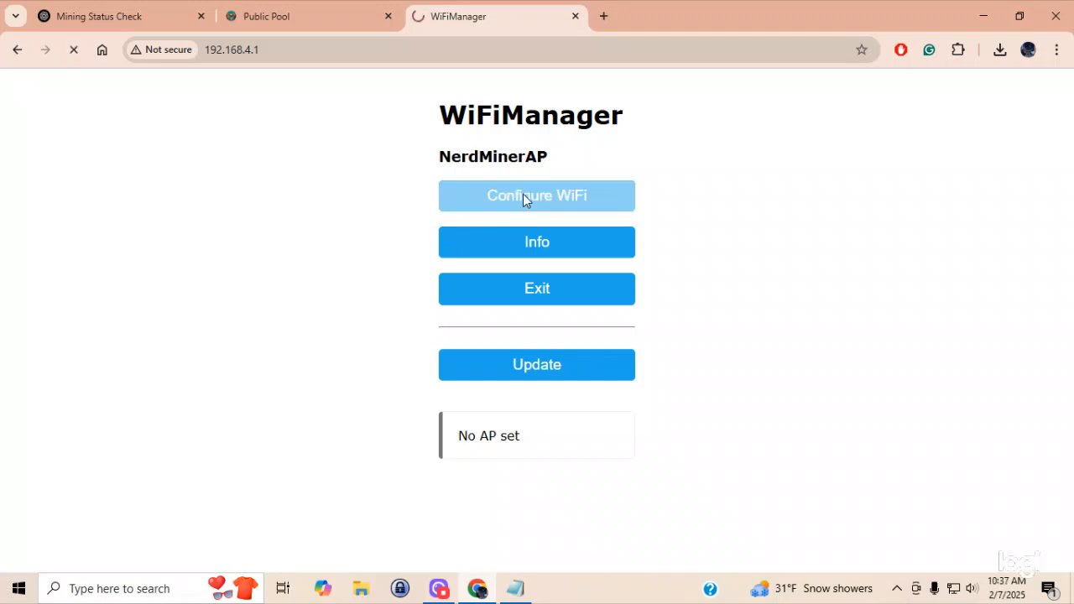
{"action": "left_click", "coordinate": [537, 195]}
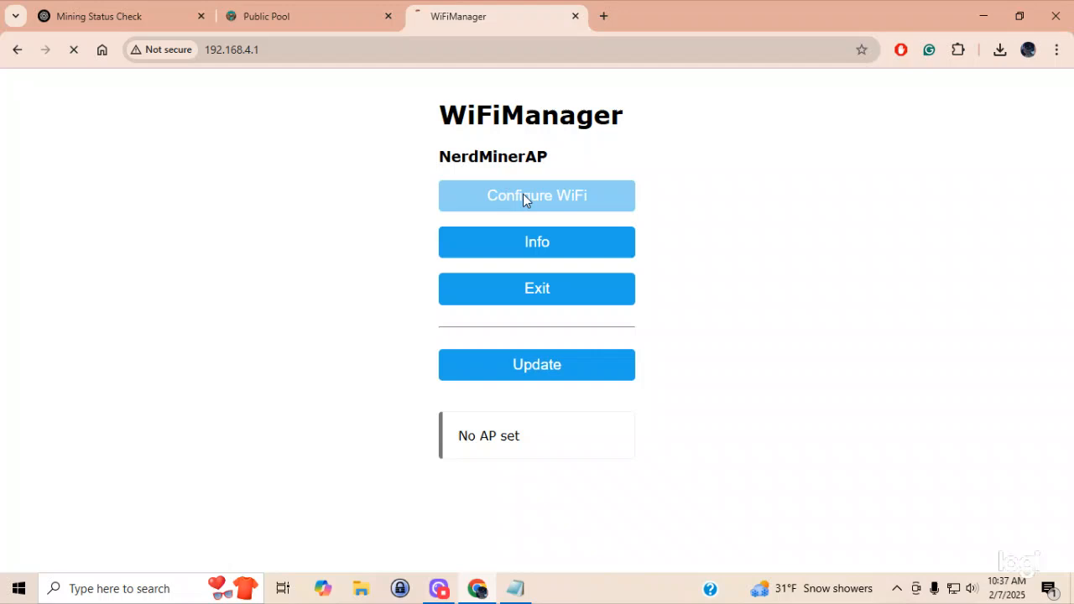
{"action": "left_click", "coordinate": [537, 194]}
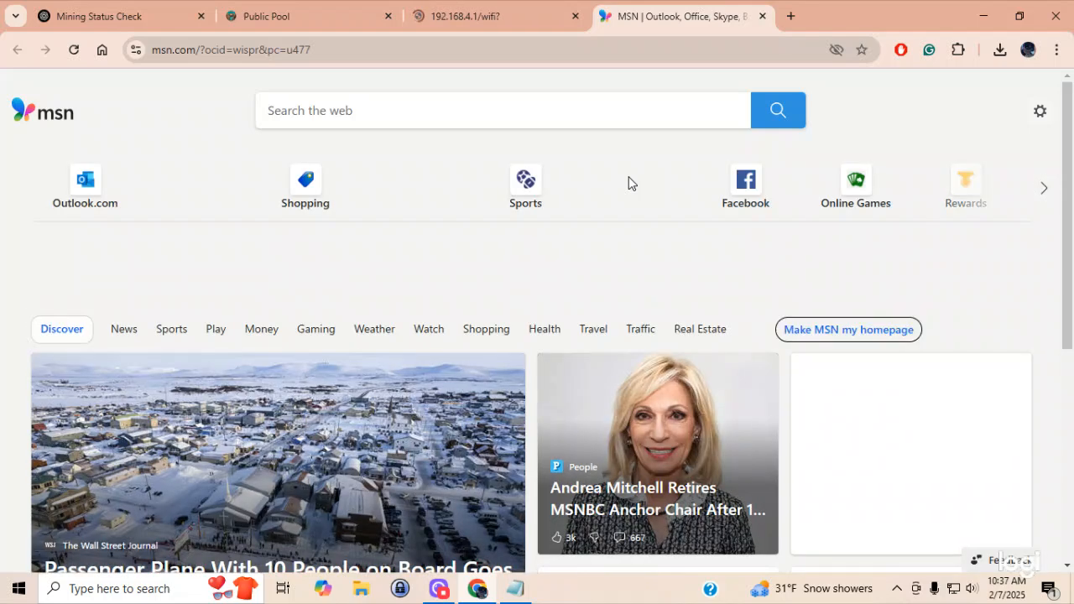
{"action": "left_click", "coordinate": [470, 17]}
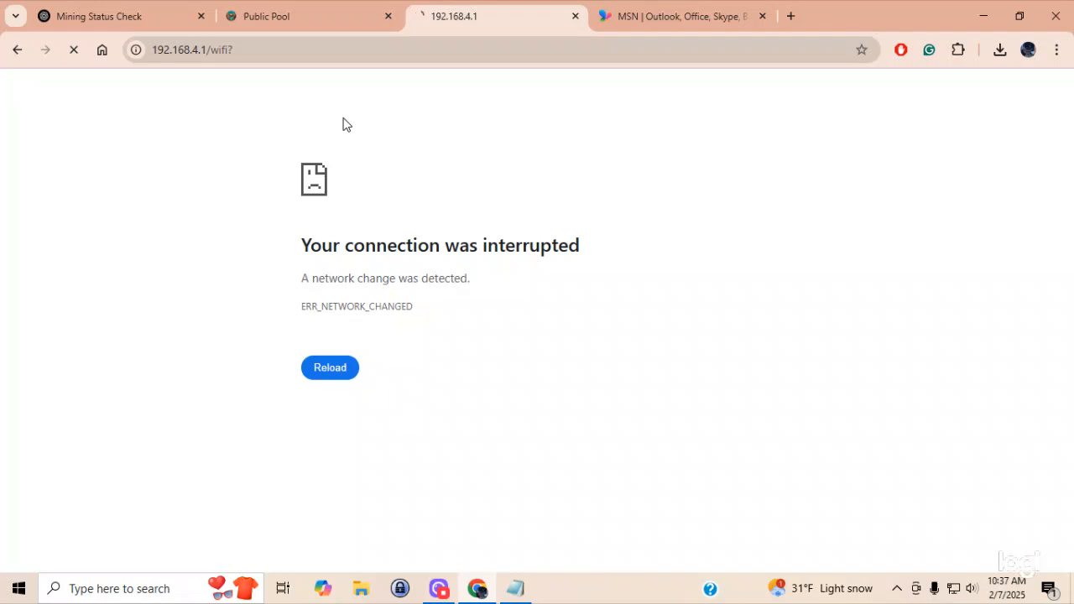
{"action": "left_click", "coordinate": [329, 368]}
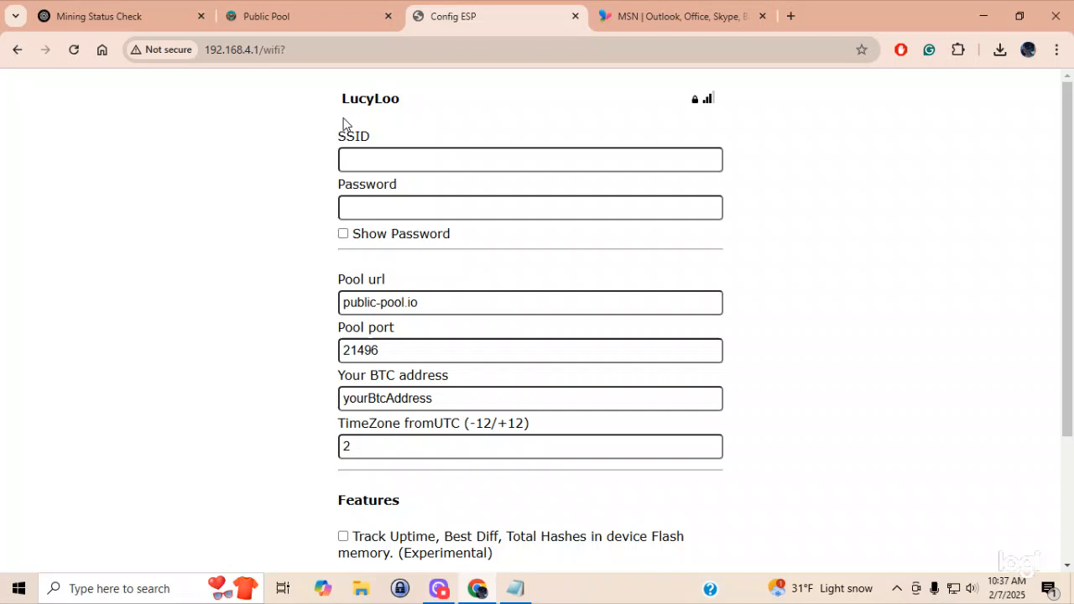
{"action": "mouse_move", "coordinate": [309, 138]}
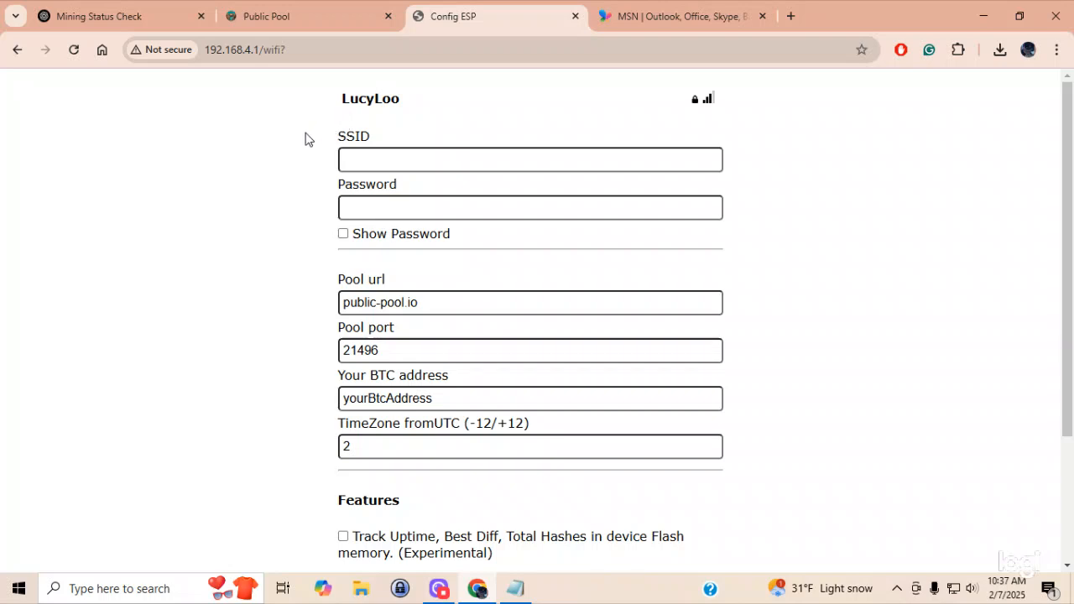
Fill in LucyLoo as the network, its password, and the saved BTC wallet address.
{"action": "left_click", "coordinate": [531, 159]}
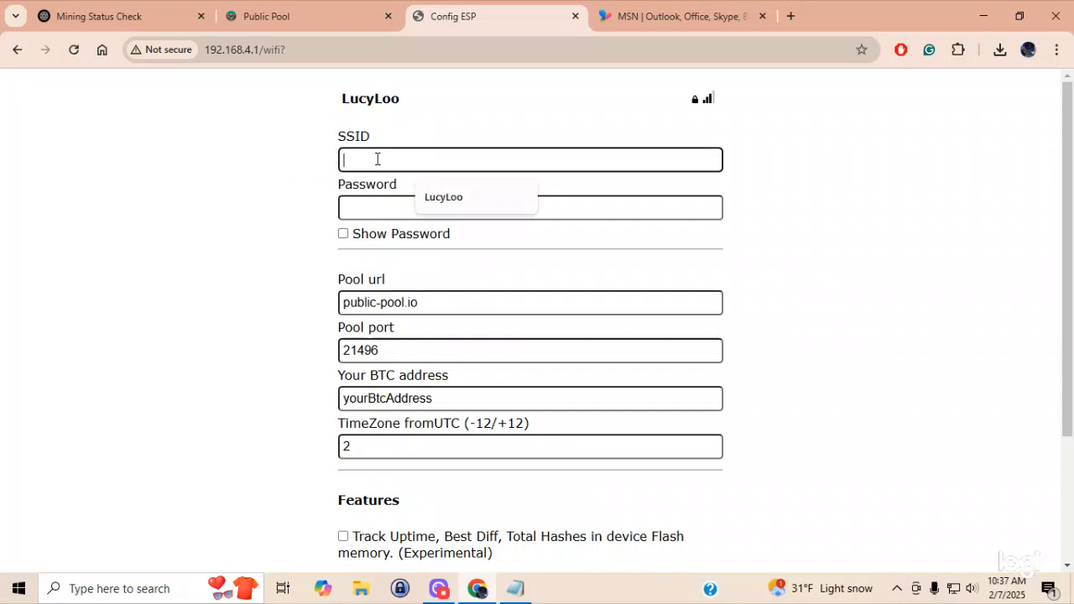
{"action": "left_click", "coordinate": [444, 197]}
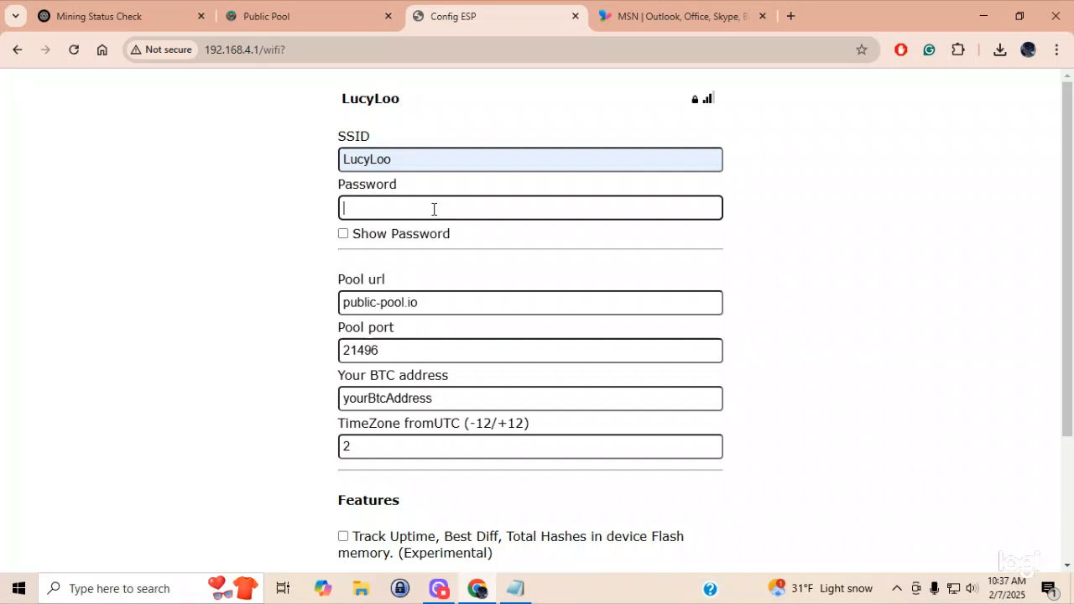
{"action": "type", "text": "•"}
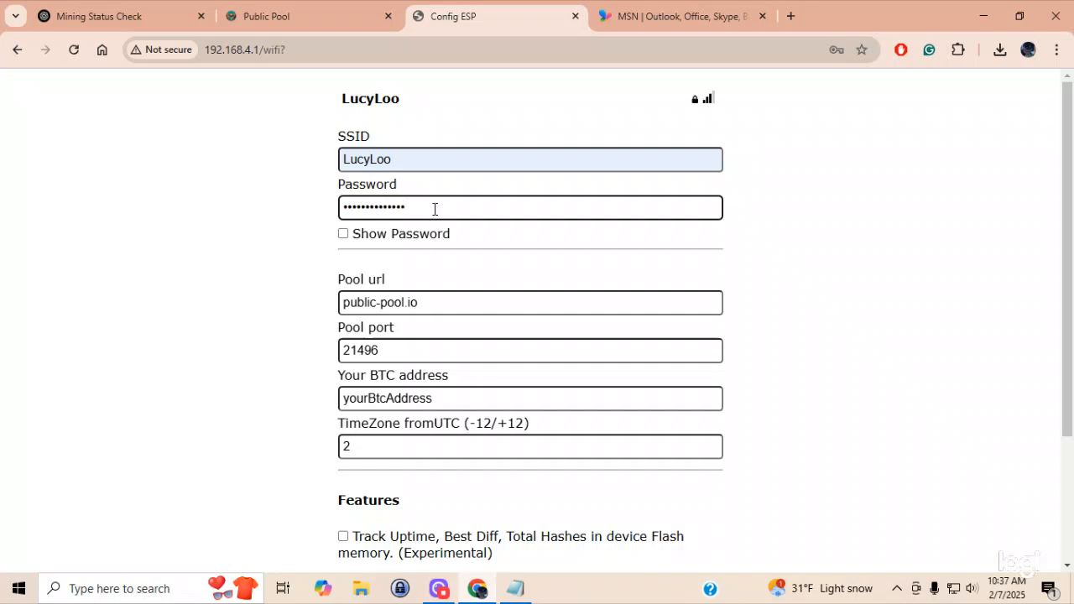
{"action": "type", "text": "••"}
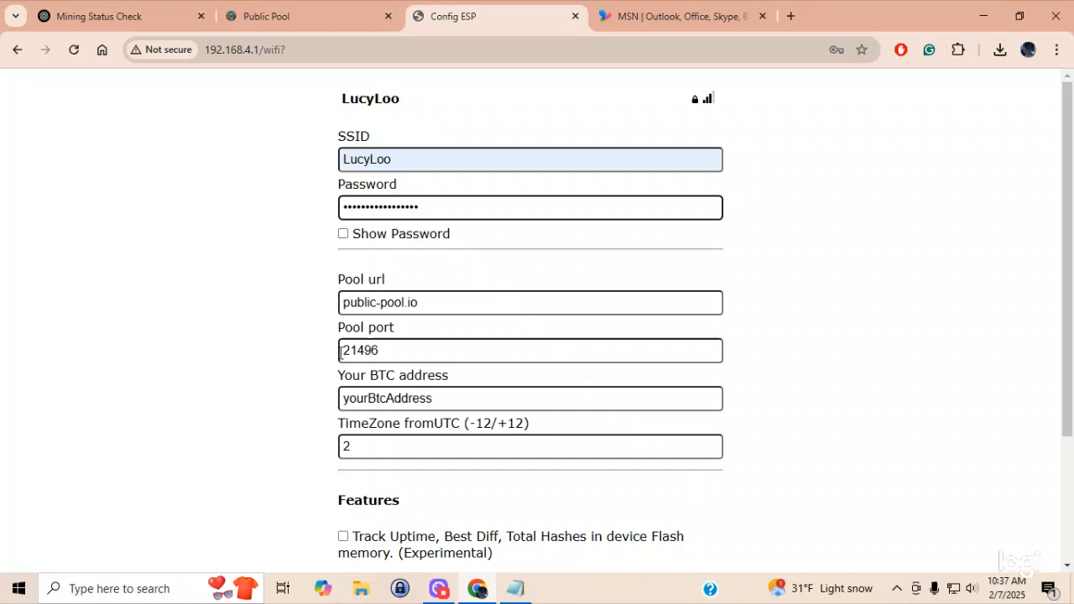
{"action": "left_click", "coordinate": [417, 398]}
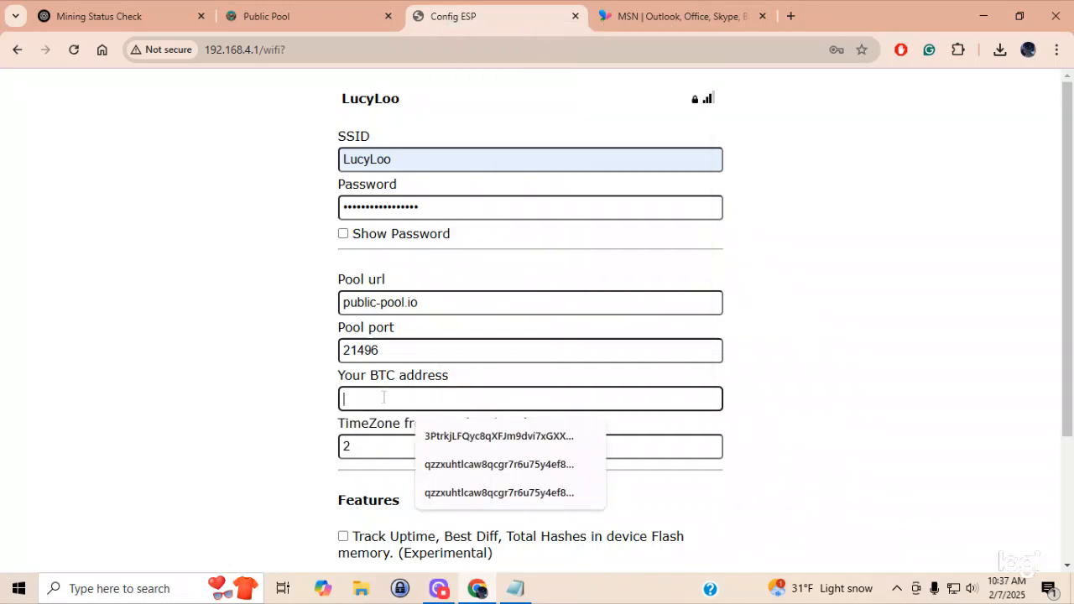
{"action": "left_click", "coordinate": [497, 436]}
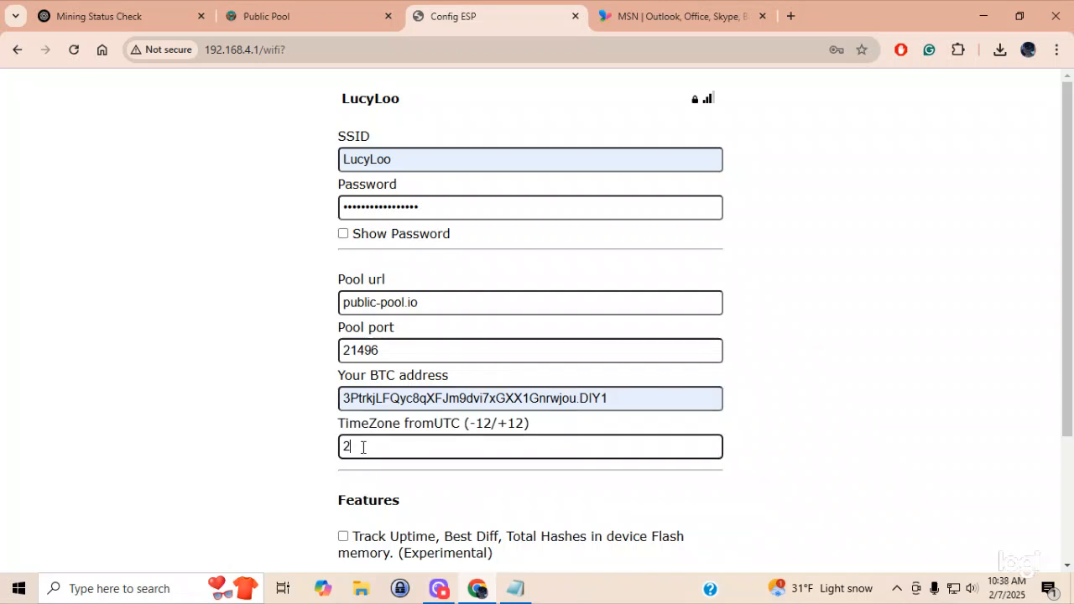
Set timezone -5, enable tracking uptime and hashes in flash, and save the settings.
{"action": "key", "text": "Backspace"}
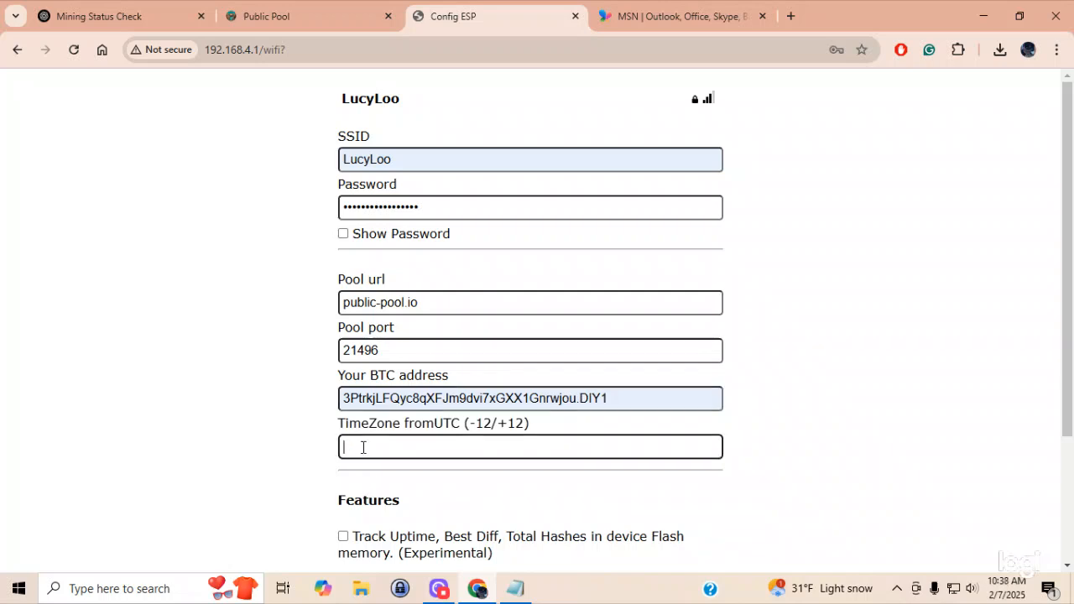
{"action": "type", "text": "-5"}
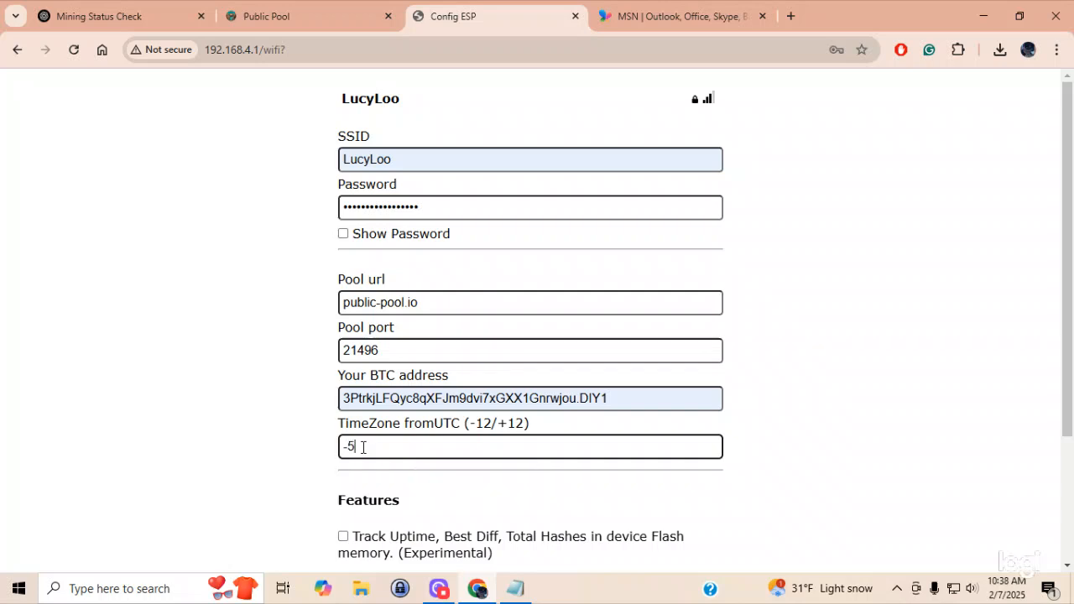
{"action": "scroll", "scroll_direction": "down", "scroll_amount": 3}
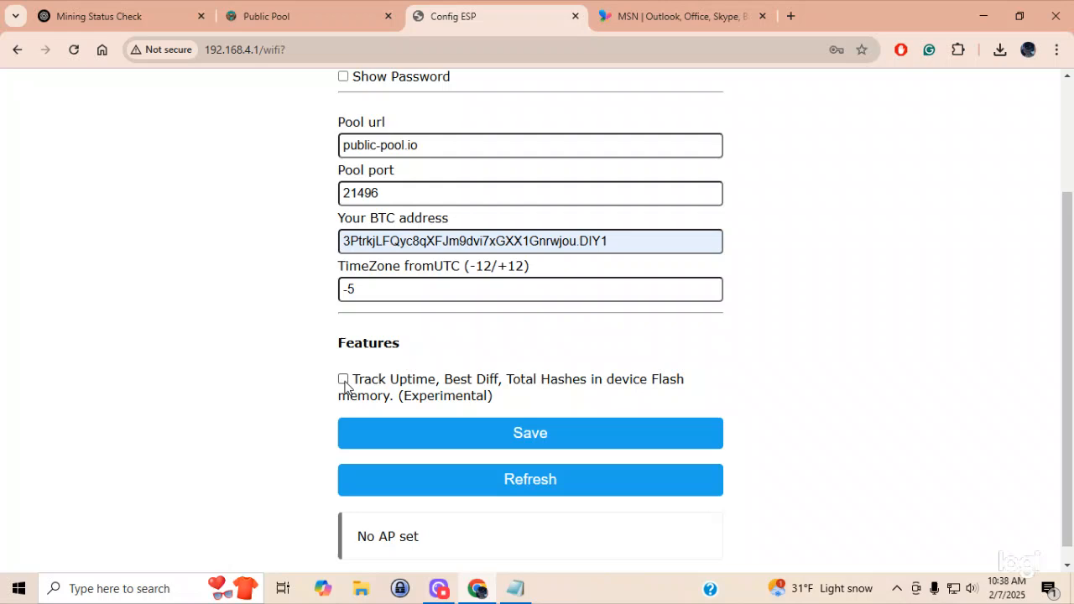
{"action": "left_click", "coordinate": [342, 380]}
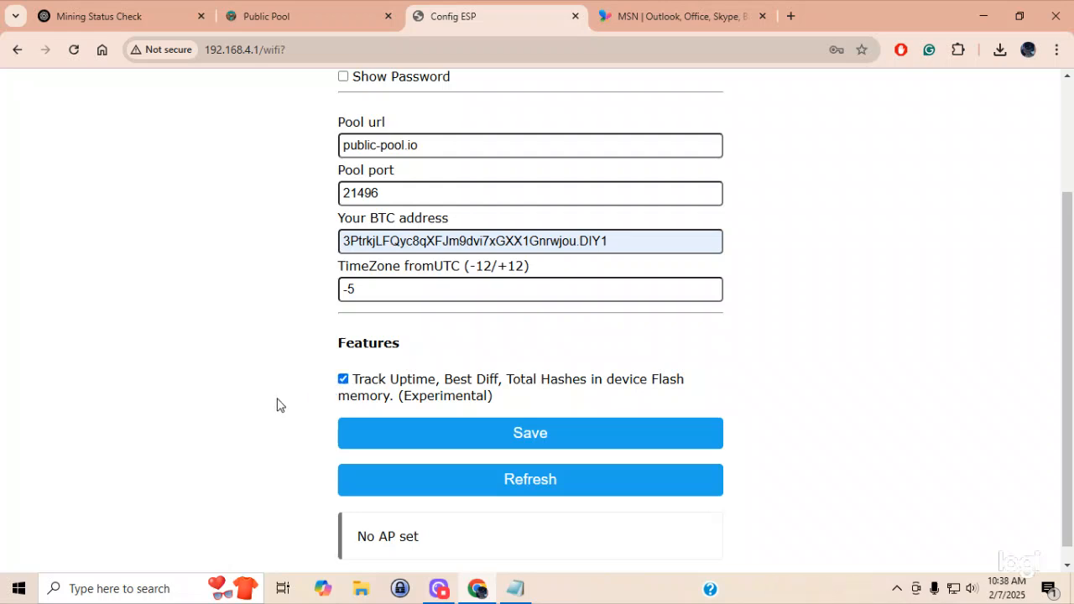
{"action": "mouse_move", "coordinate": [329, 326]}
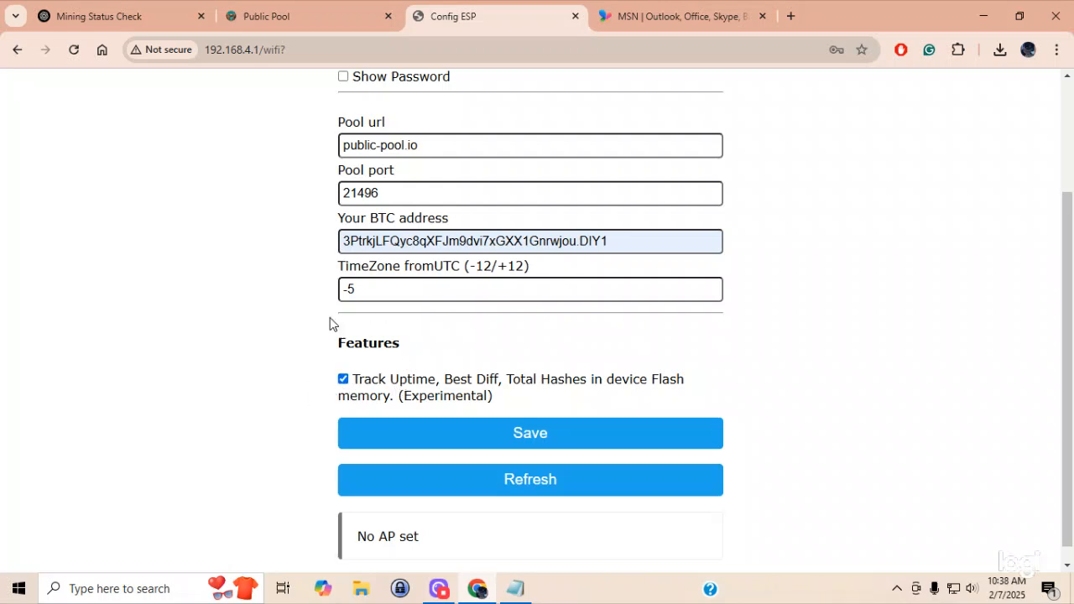
{"action": "mouse_move", "coordinate": [562, 377]}
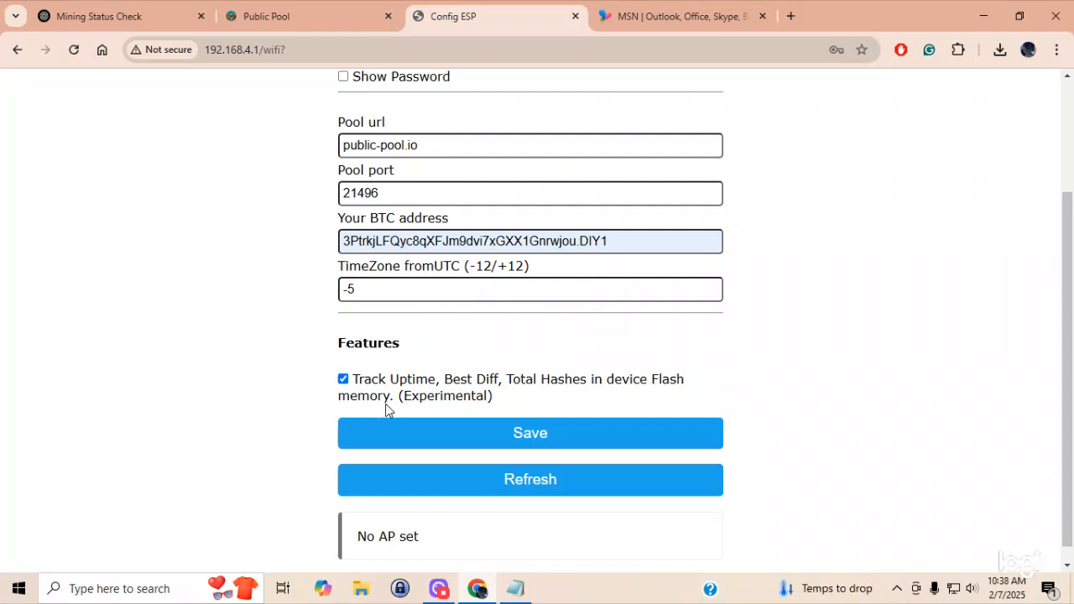
{"action": "mouse_move", "coordinate": [299, 390]}
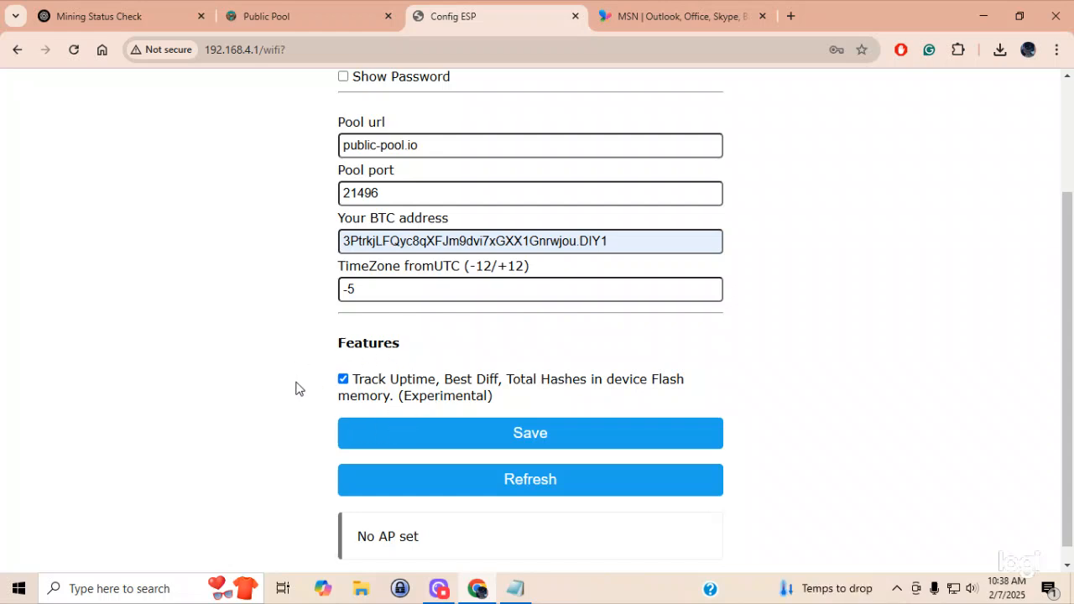
{"action": "mouse_move", "coordinate": [411, 353]}
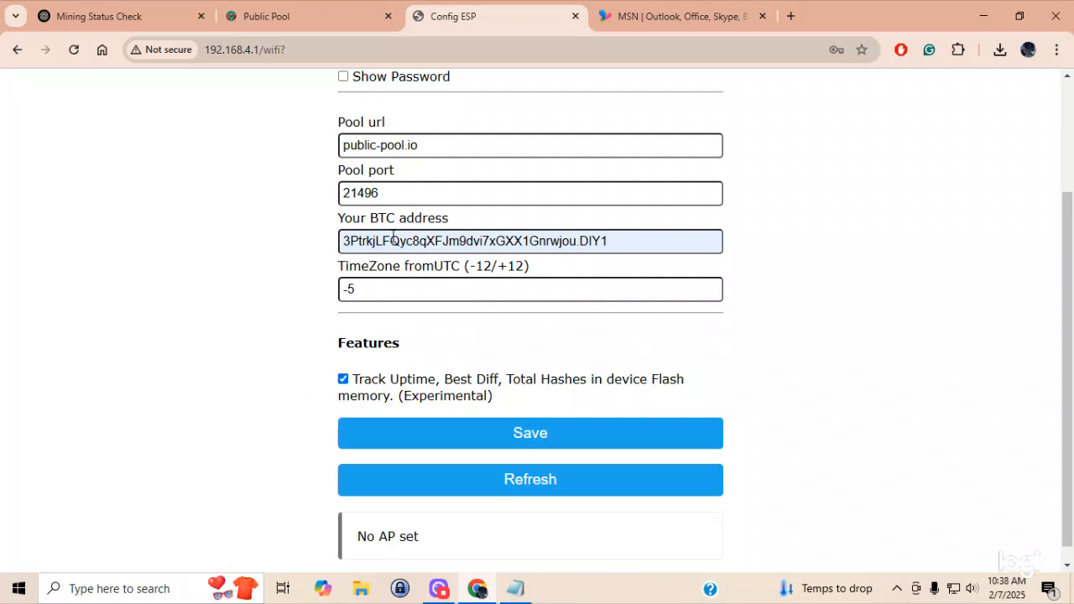
{"action": "mouse_move", "coordinate": [423, 468]}
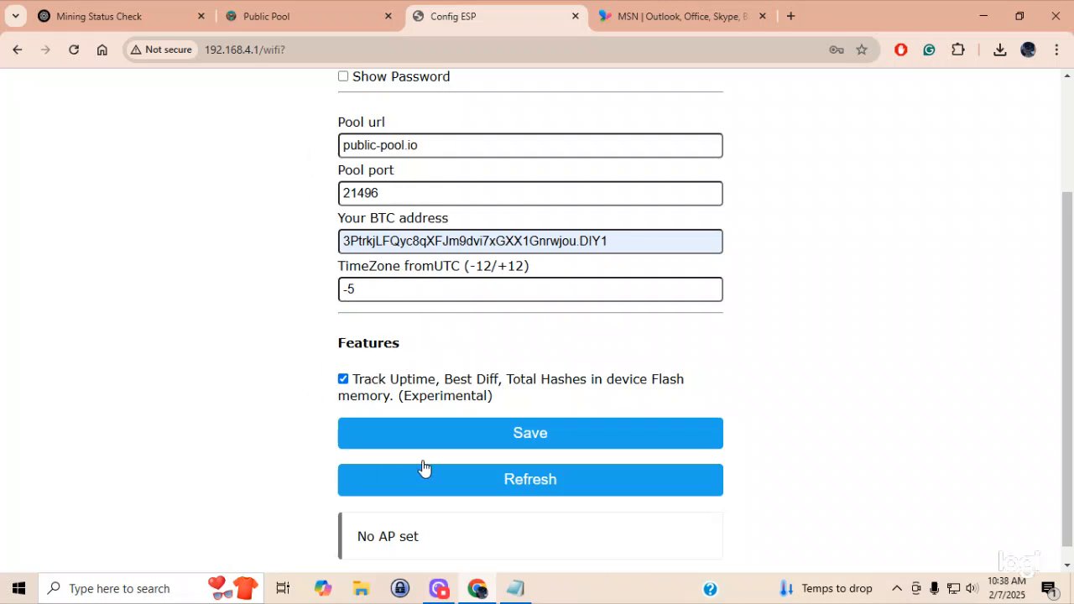
{"action": "left_click", "coordinate": [530, 433]}
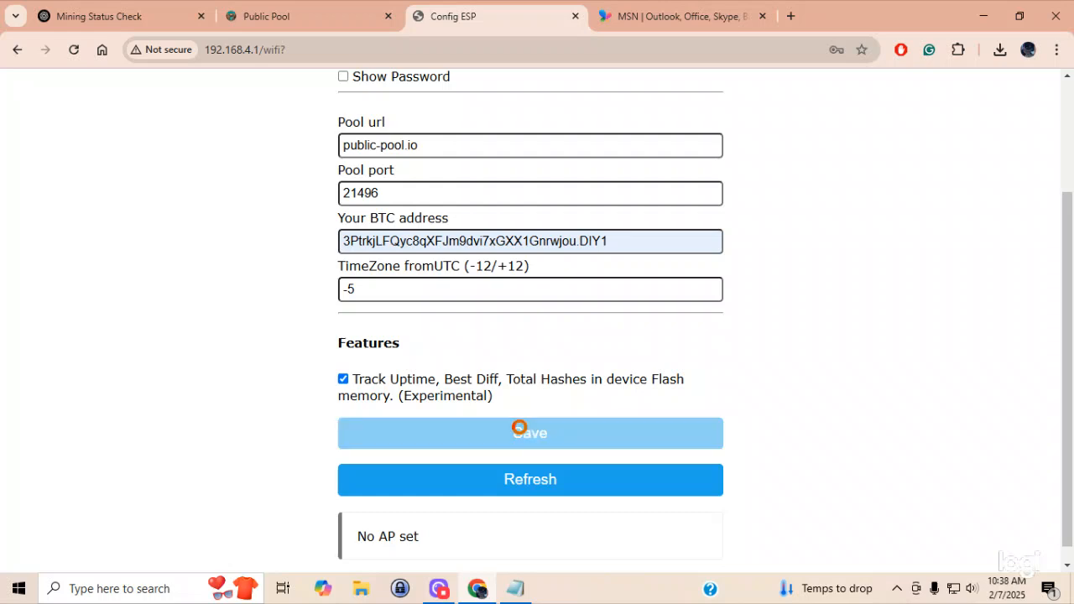
{"action": "left_click", "coordinate": [531, 433]}
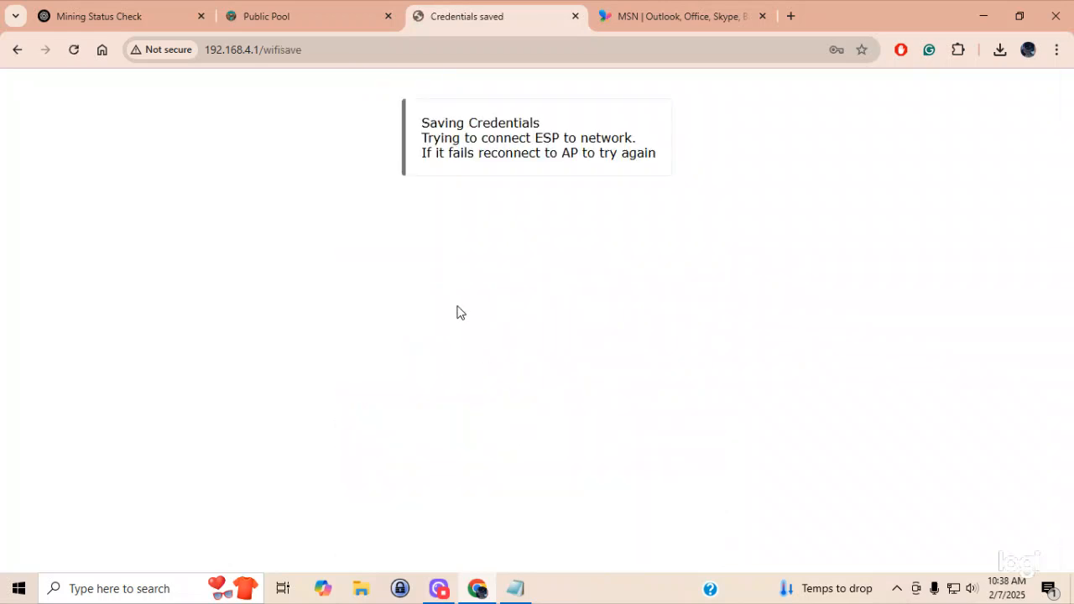
{"action": "mouse_move", "coordinate": [528, 218]}
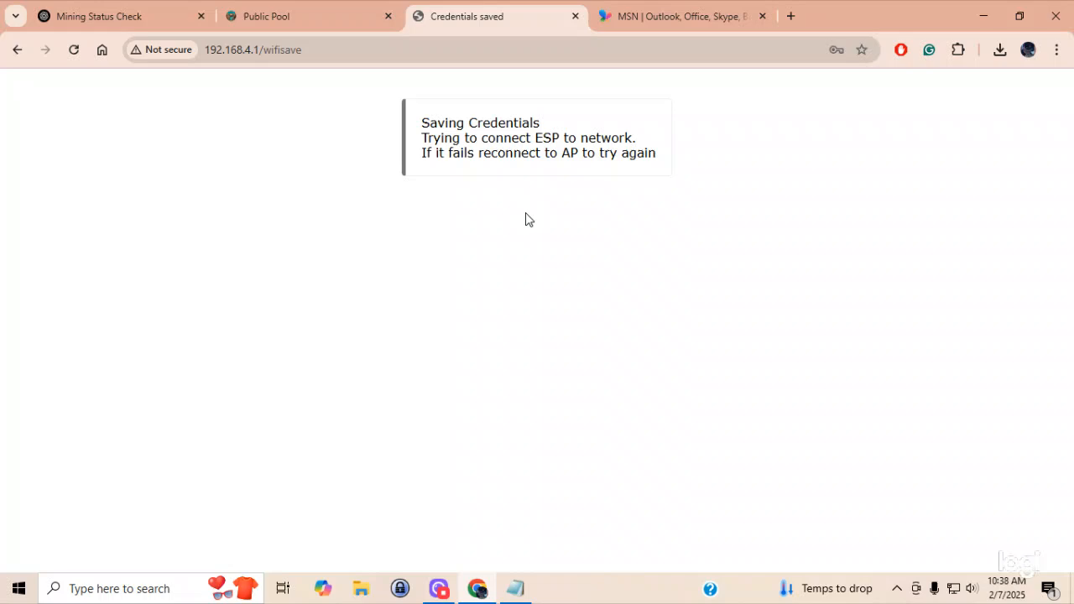
{"action": "mouse_move", "coordinate": [507, 252]}
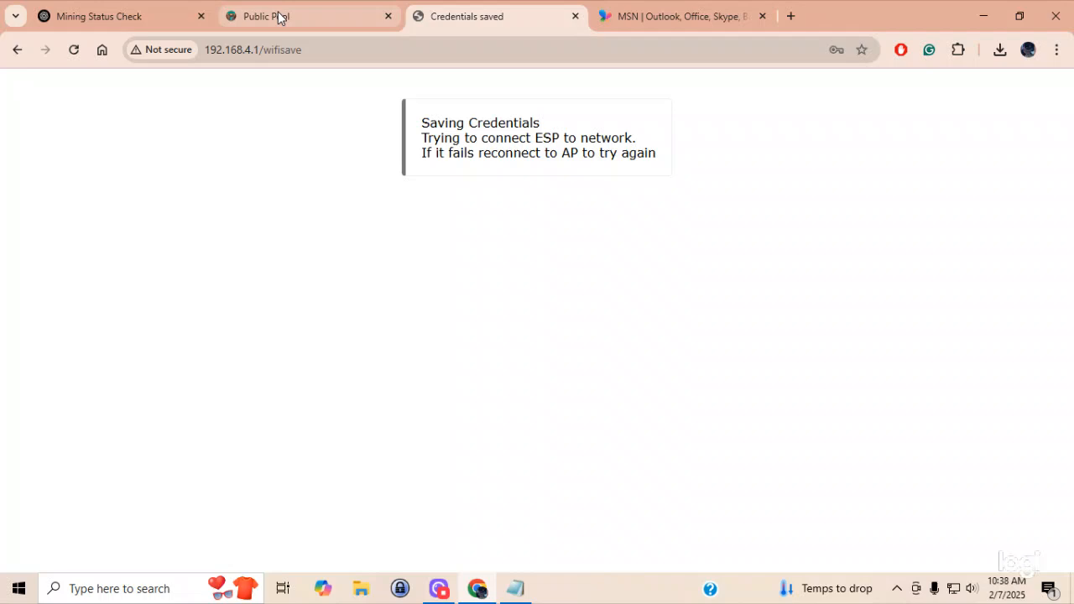
Switch back to the Public Pool dashboard page.
{"action": "left_click", "coordinate": [277, 16]}
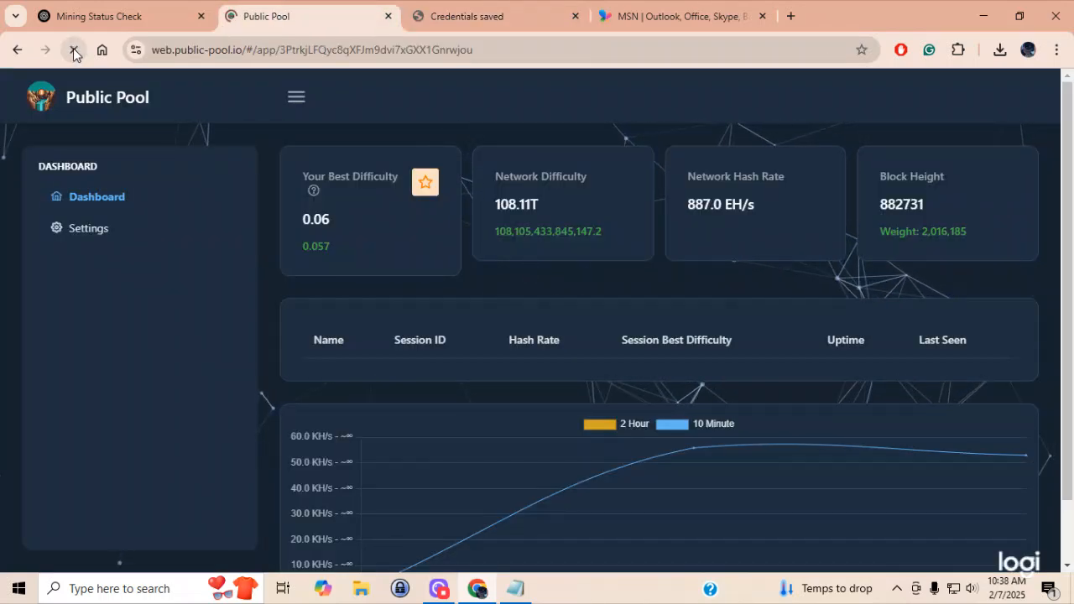
From the public-pool.io home page, log in with the saved BTC address via My Workers.
{"action": "left_click", "coordinate": [74, 51]}
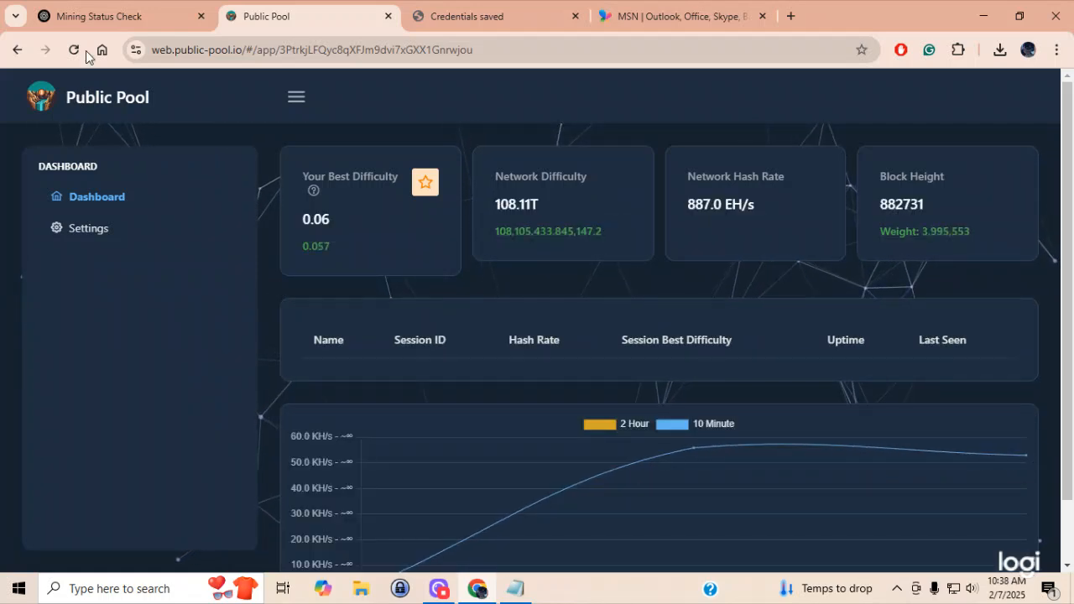
{"action": "left_click", "coordinate": [17, 51]}
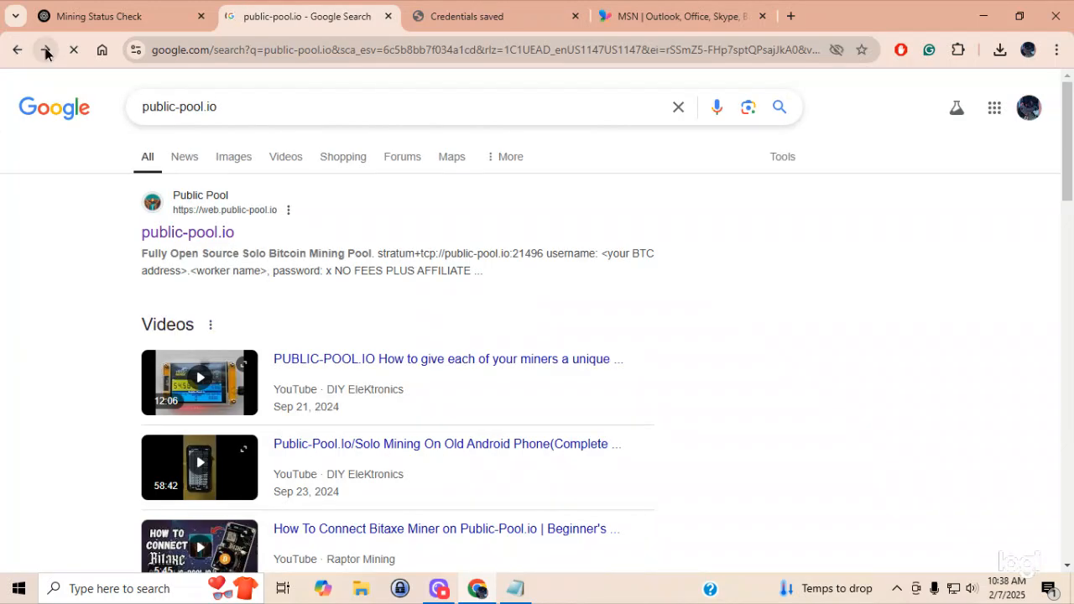
{"action": "left_click", "coordinate": [188, 232]}
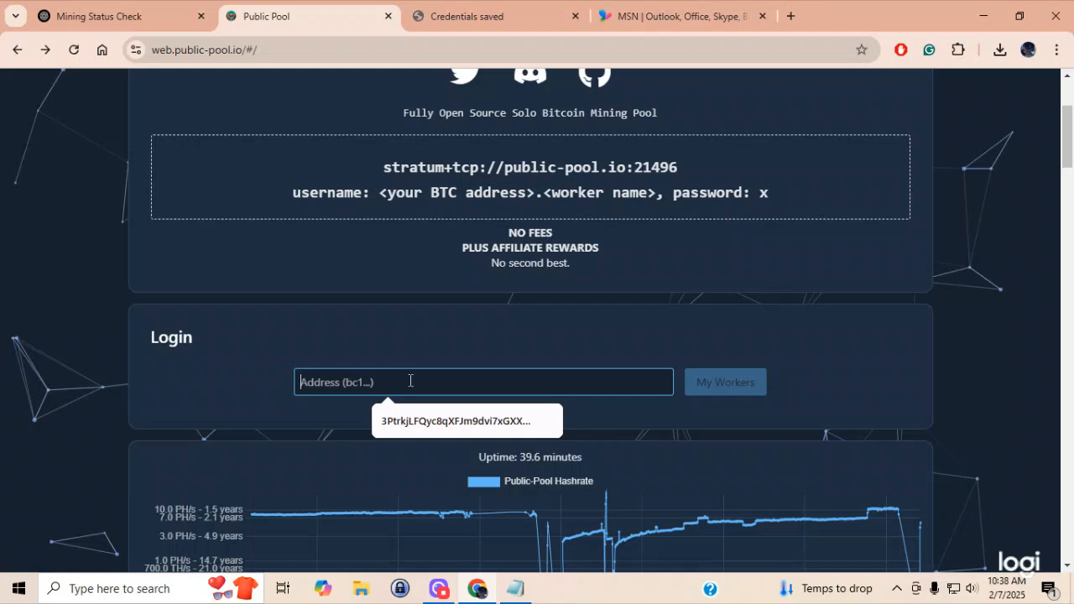
{"action": "left_click", "coordinate": [466, 420]}
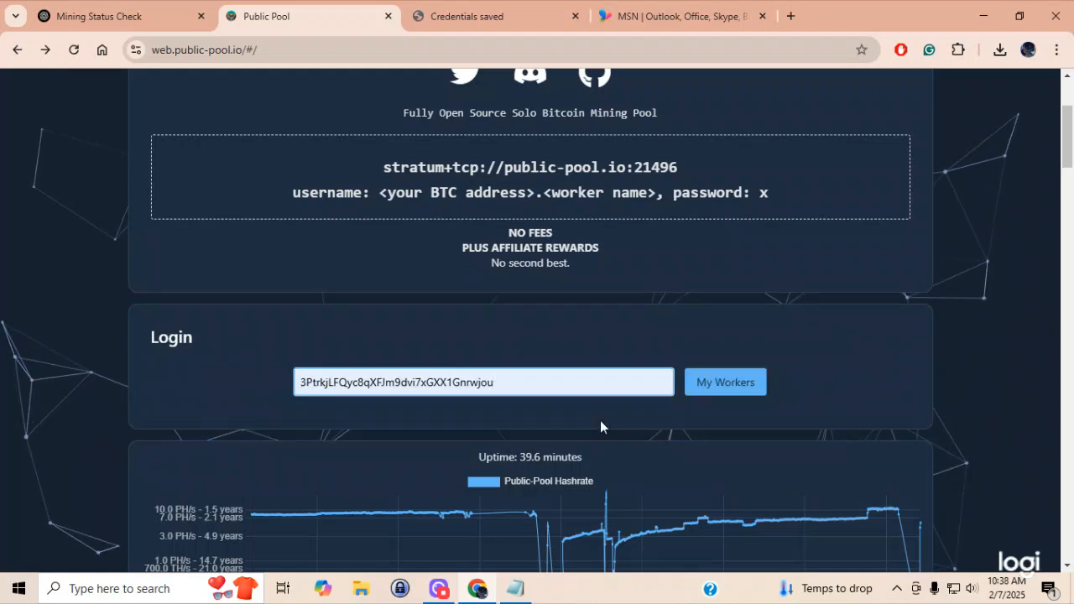
{"action": "left_click", "coordinate": [725, 382]}
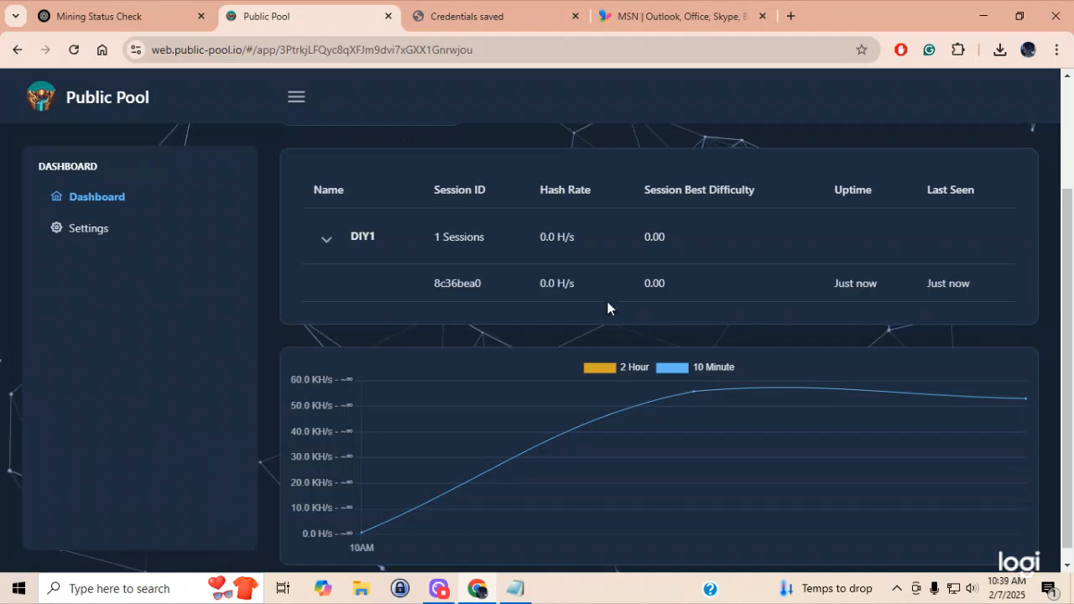
{"action": "mouse_move", "coordinate": [613, 317]}
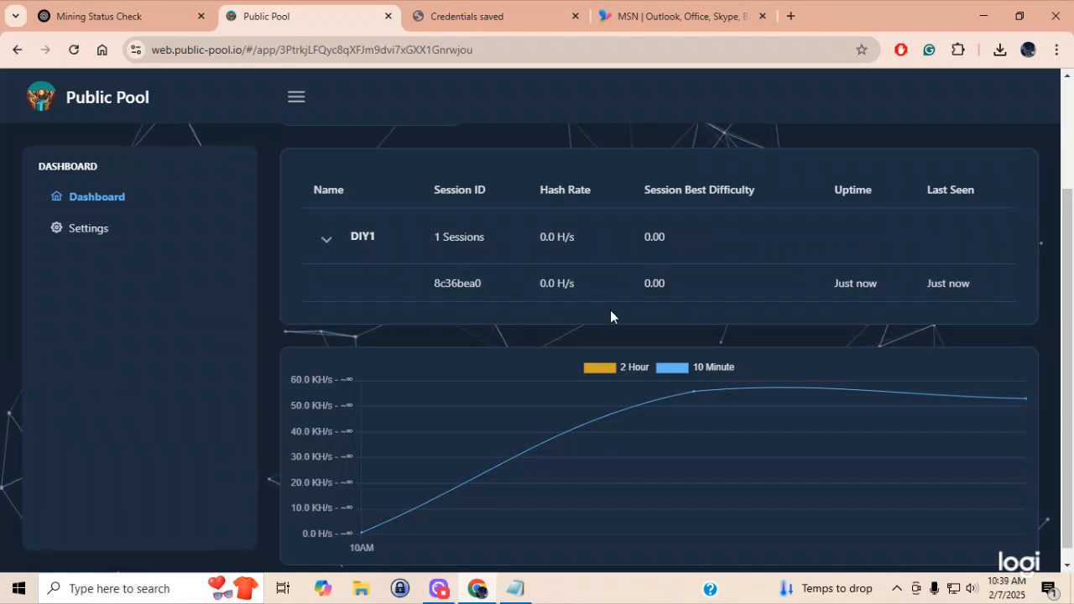
{"action": "mouse_move", "coordinate": [725, 232]}
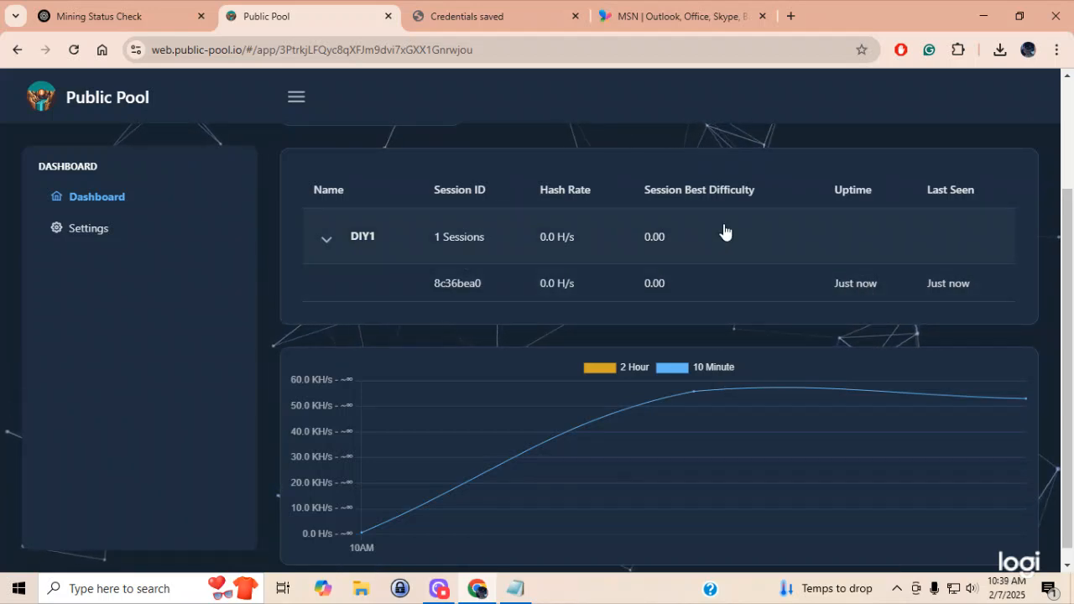
{"action": "mouse_move", "coordinate": [735, 351]}
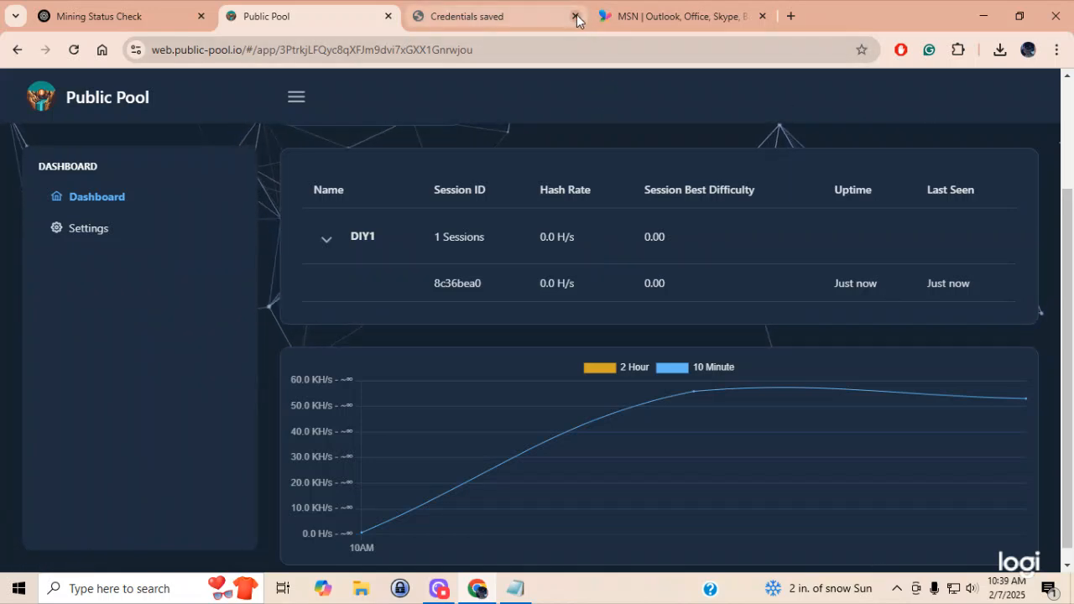
Close the Credentials saved and Mining Status Check pages, leaving only Public Pool.
{"action": "left_click", "coordinate": [577, 17]}
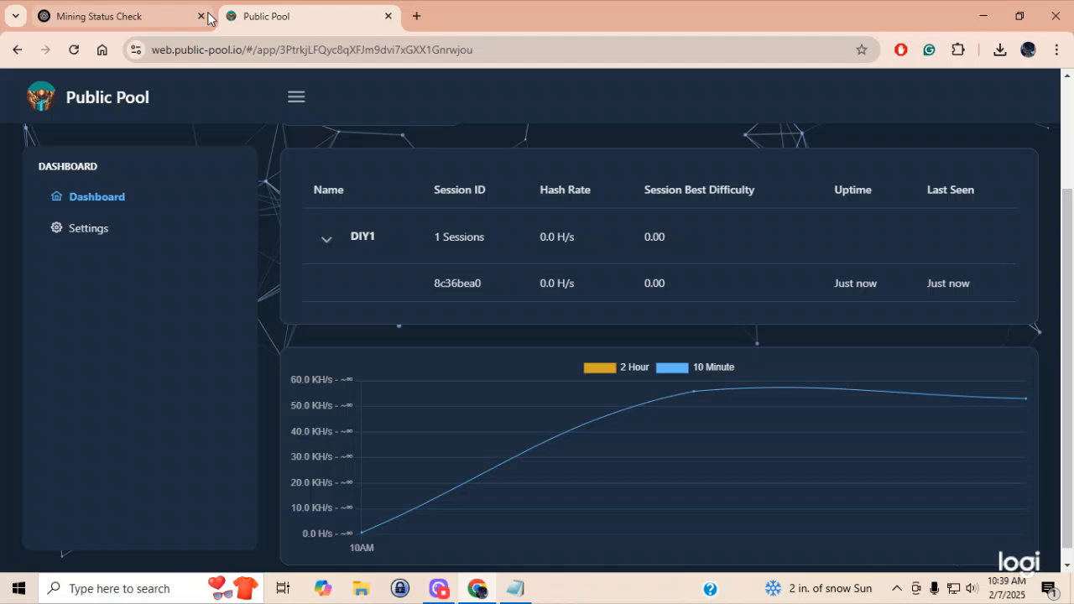
{"action": "left_click", "coordinate": [202, 17]}
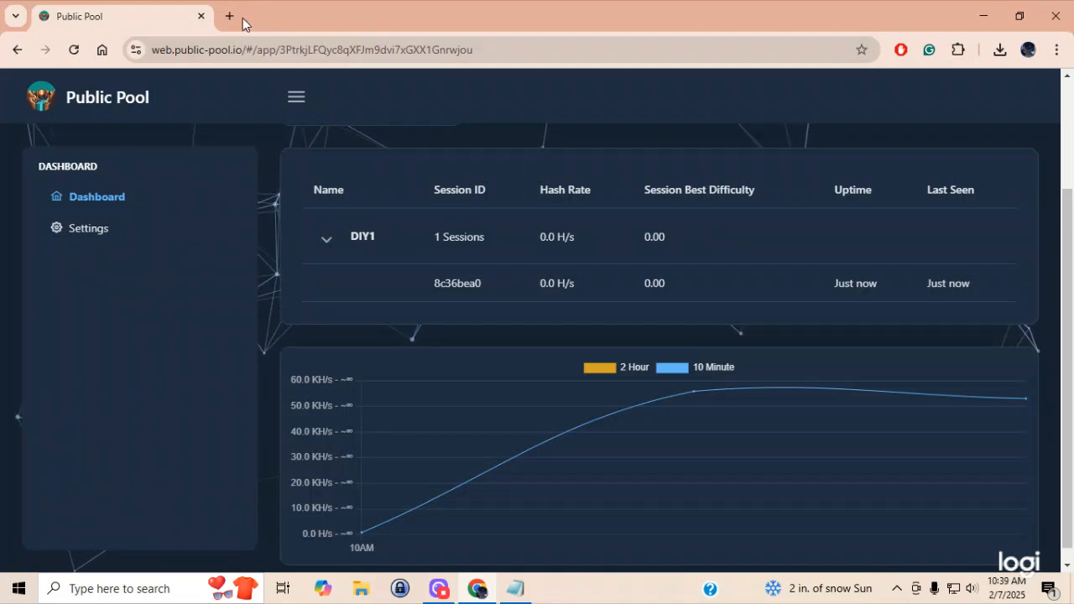
Search 'putty download' in a new tab and browse the putty.org download page.
{"action": "left_click", "coordinate": [229, 16]}
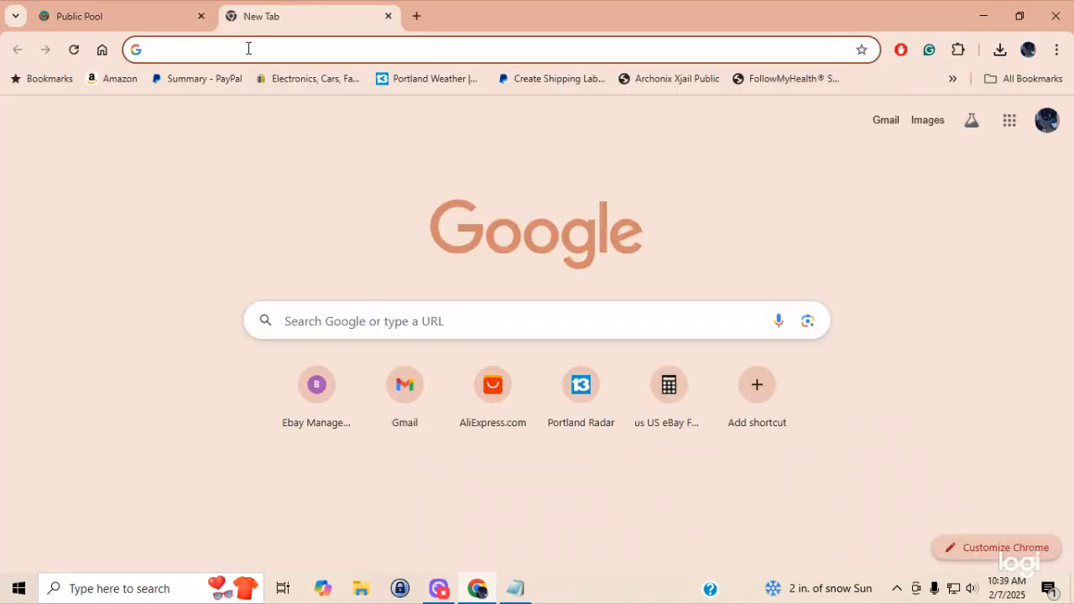
{"action": "left_click", "coordinate": [248, 49]}
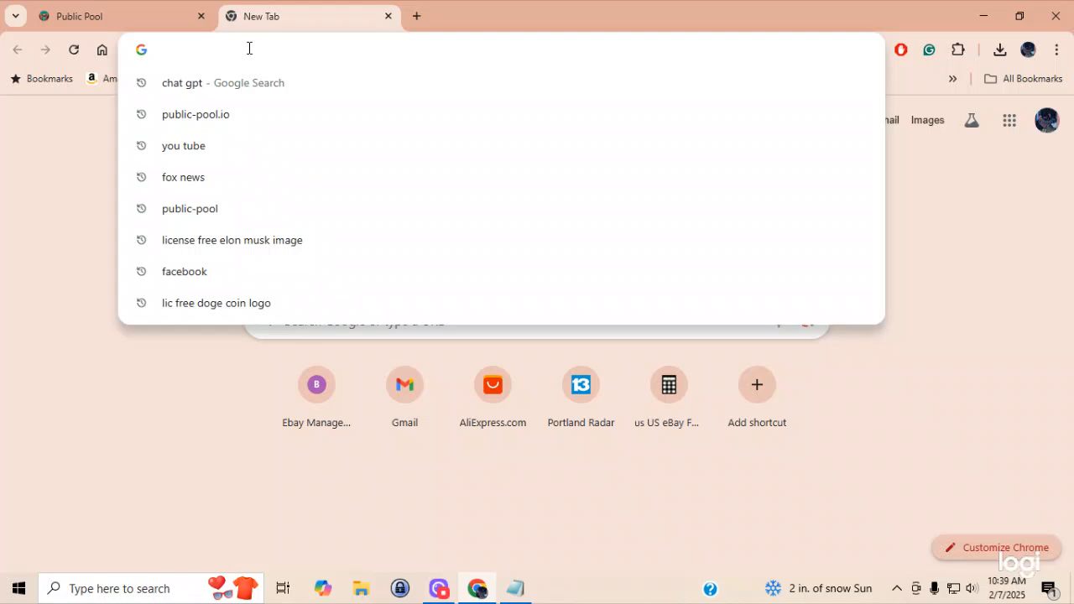
{"action": "type", "text": "put"}
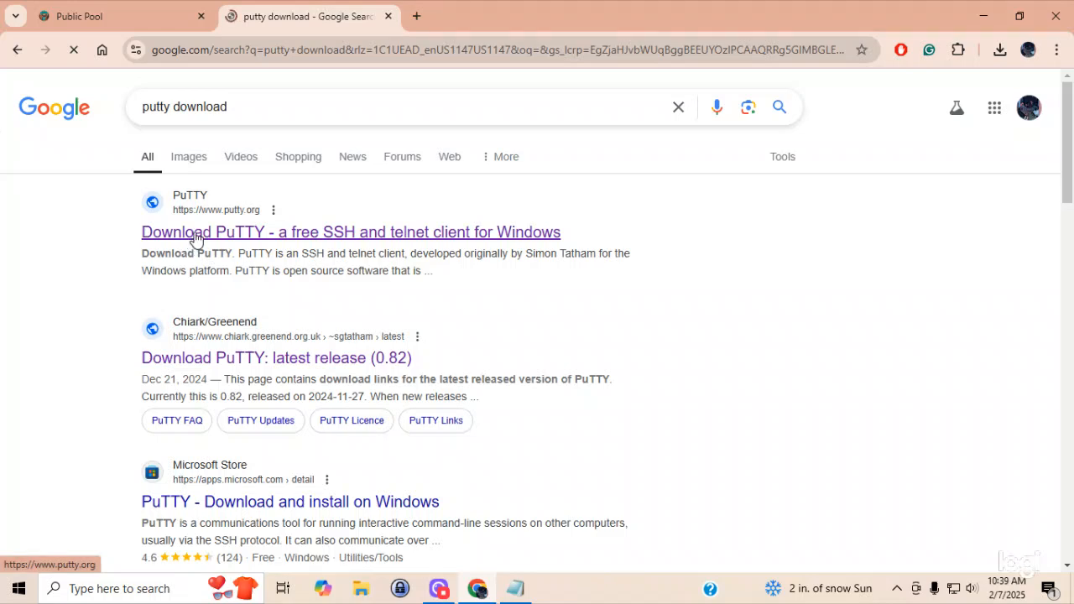
{"action": "left_click", "coordinate": [351, 231]}
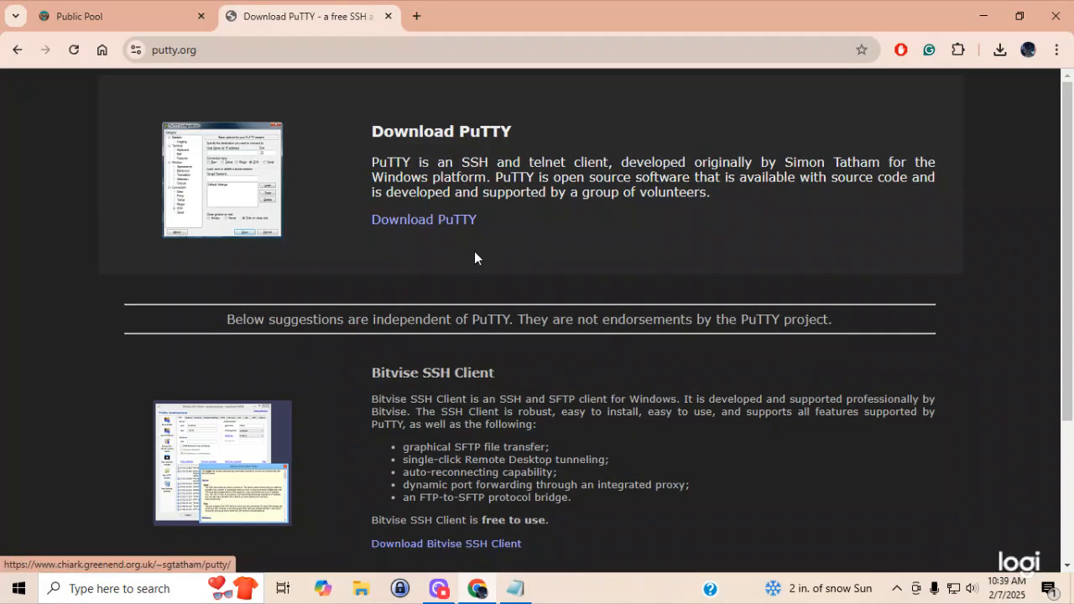
{"action": "scroll", "scroll_direction": "down", "scroll_amount": 3}
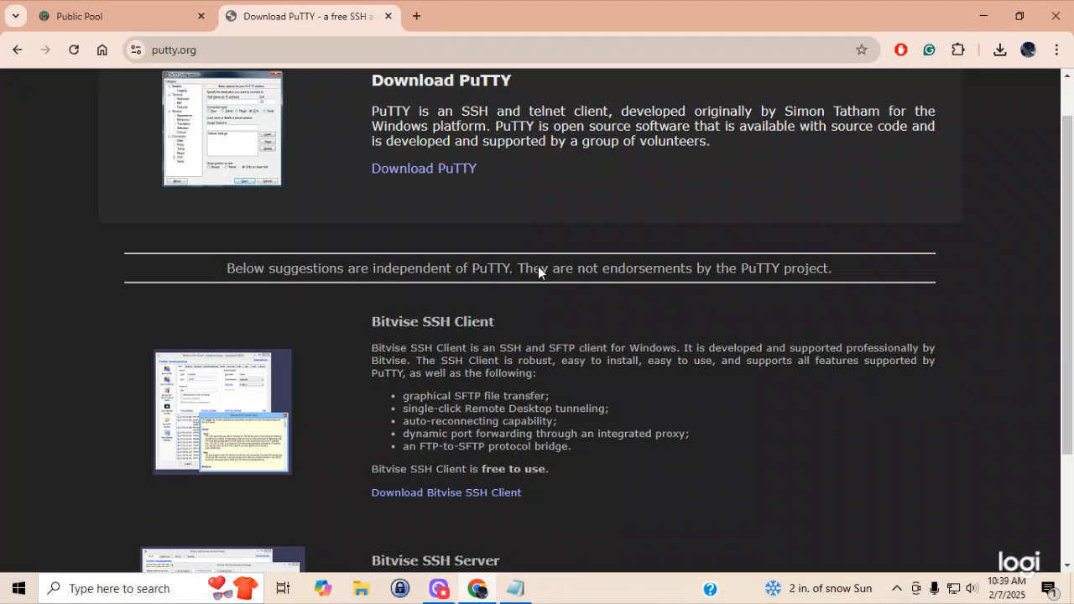
{"action": "scroll", "scroll_direction": "down", "scroll_amount": 3}
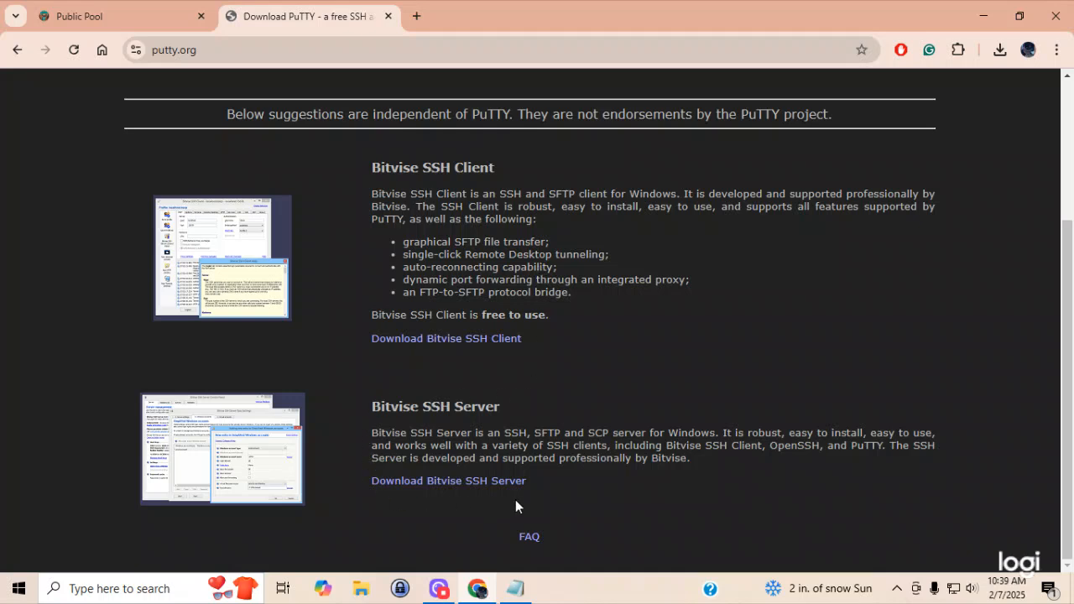
{"action": "scroll", "scroll_direction": "up", "scroll_amount": 3}
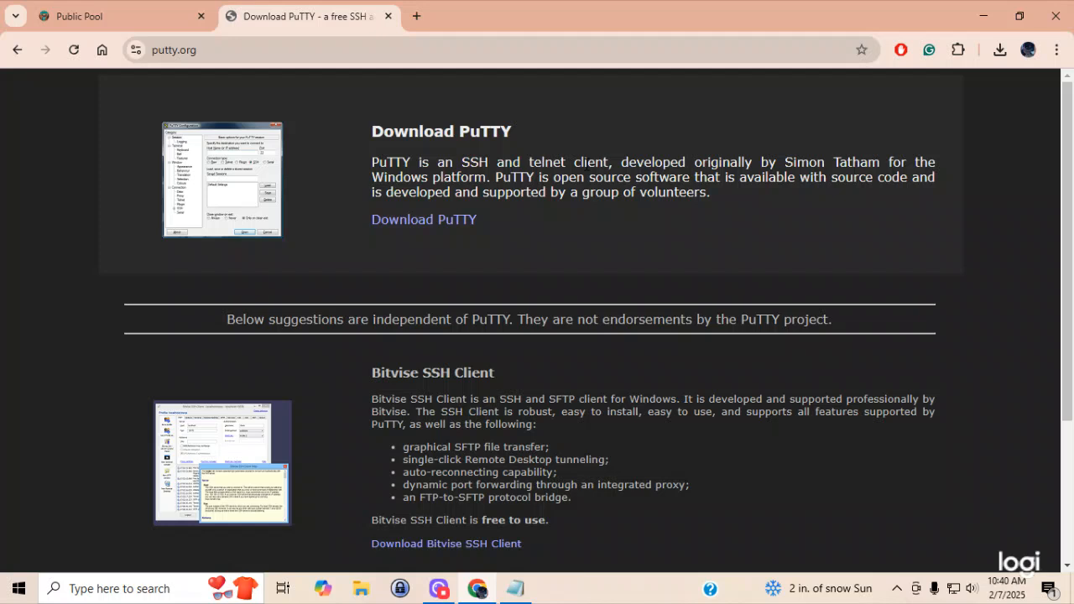
{"action": "mouse_move", "coordinate": [445, 233]}
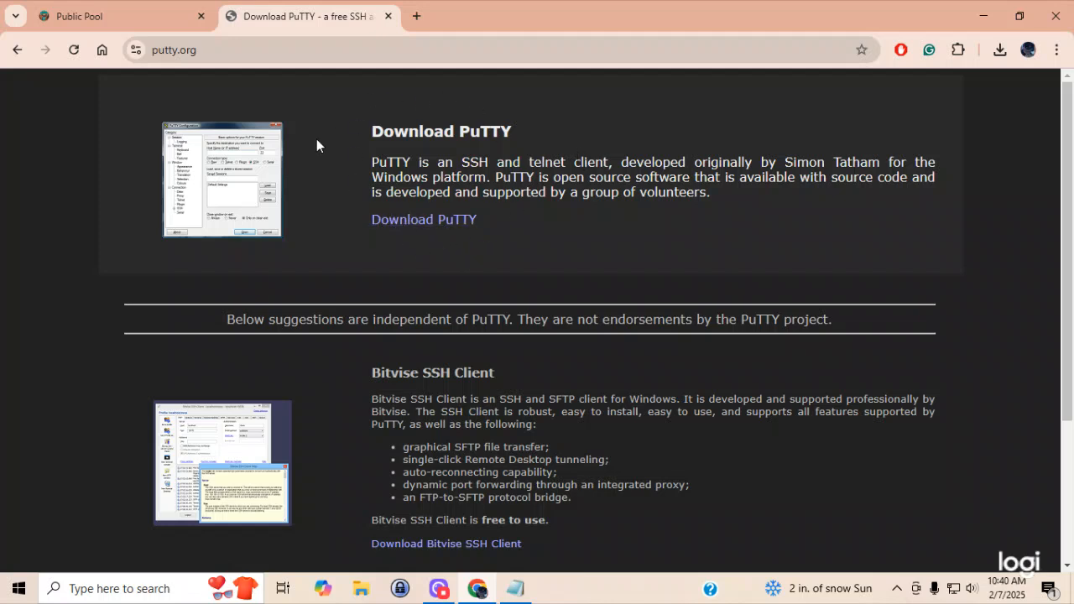
{"action": "mouse_move", "coordinate": [295, 227]}
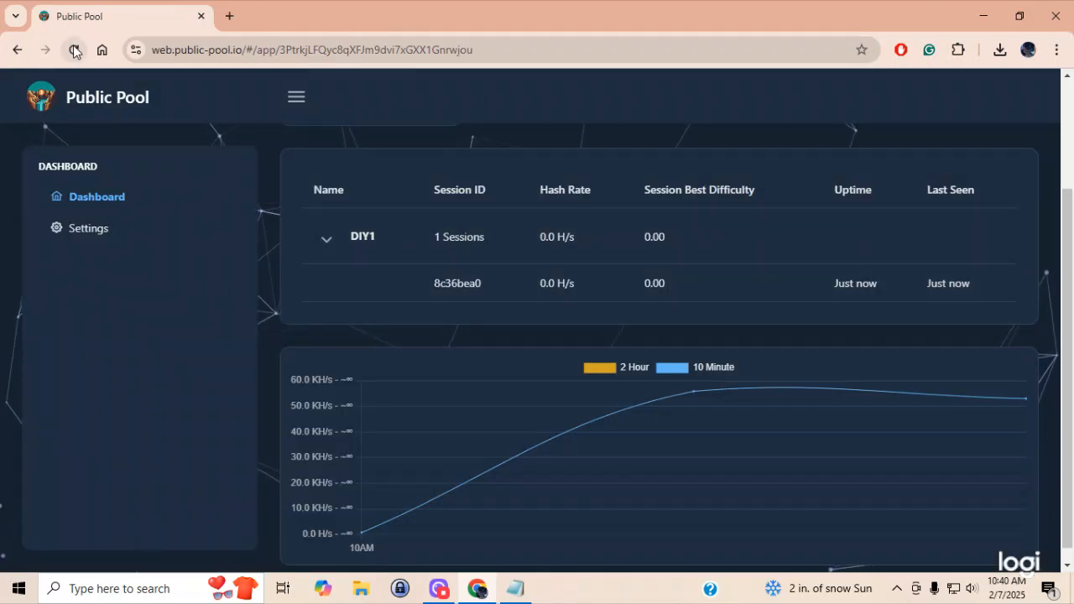
Refresh Public Pool to see DIY1 with 0.02 best difficulty and 1.4 minutes uptime.
{"action": "left_click", "coordinate": [74, 51]}
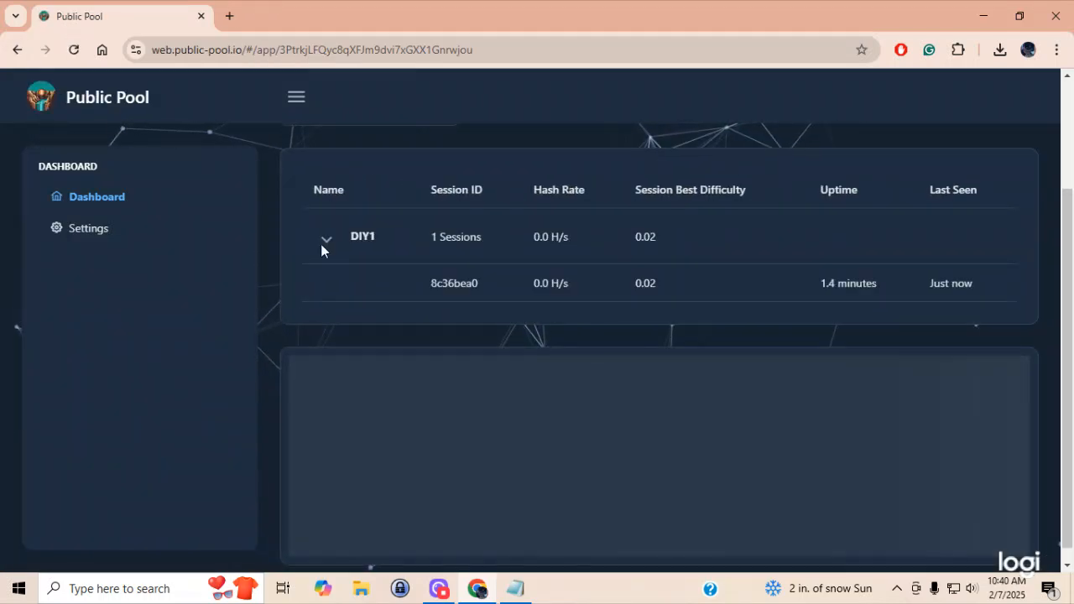
{"action": "left_click", "coordinate": [326, 238]}
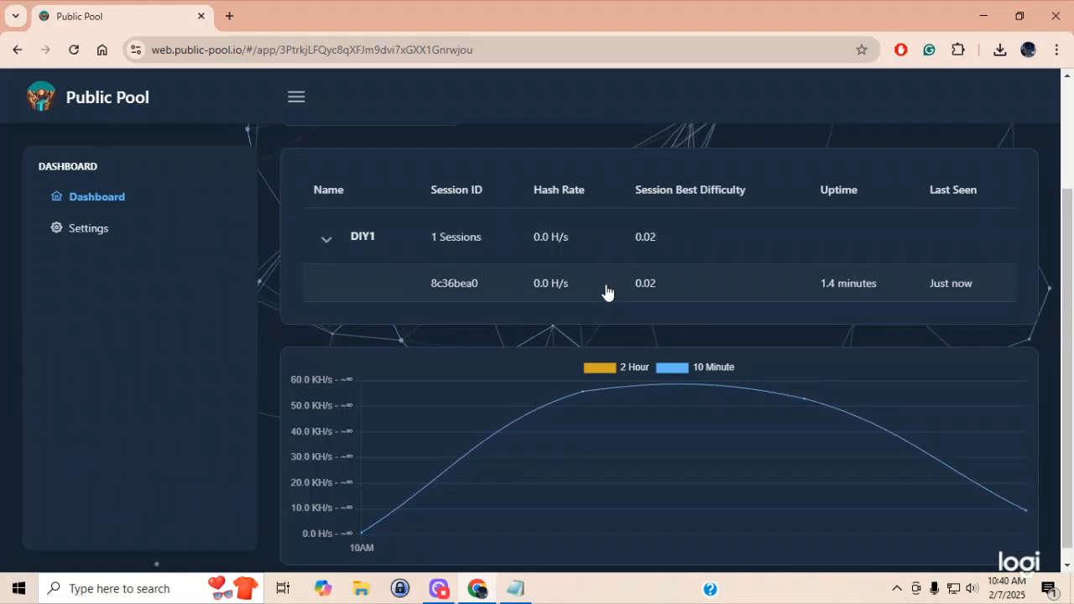
{"action": "mouse_move", "coordinate": [587, 399]}
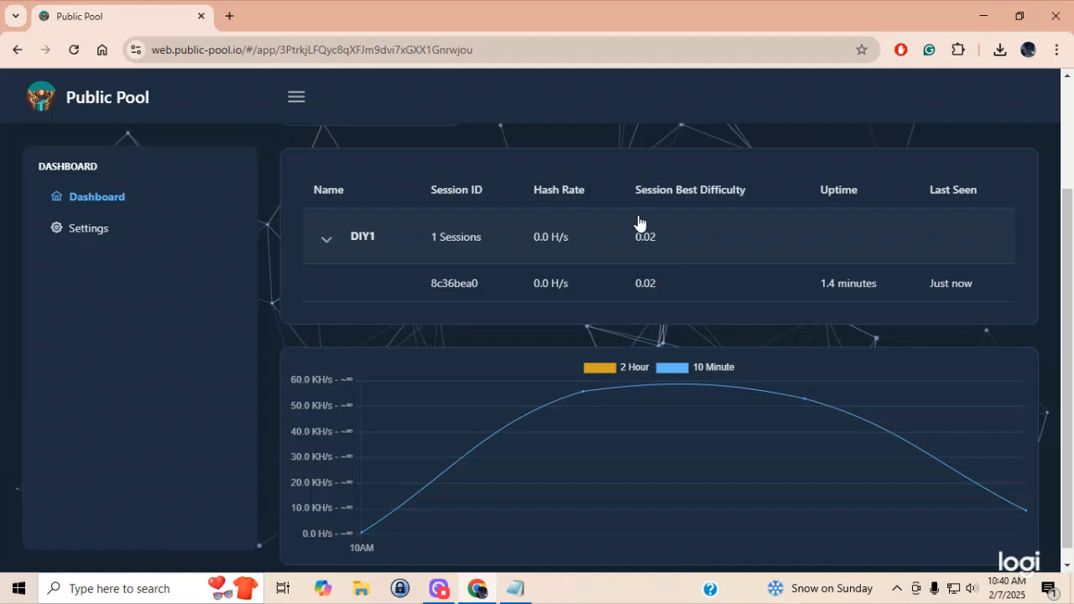
{"action": "mouse_move", "coordinate": [678, 261]}
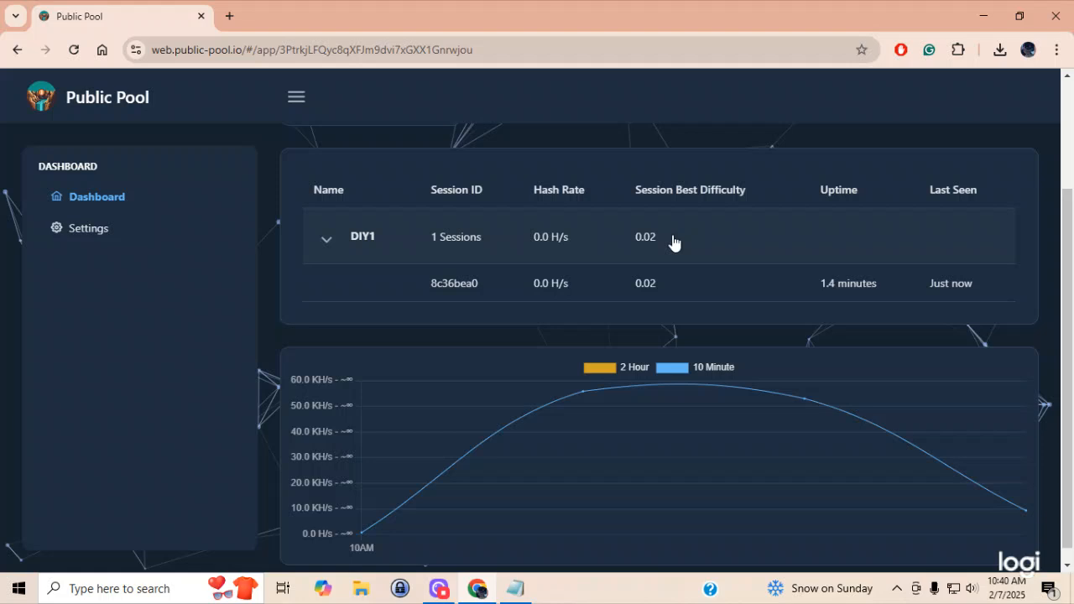
{"action": "mouse_move", "coordinate": [689, 222]}
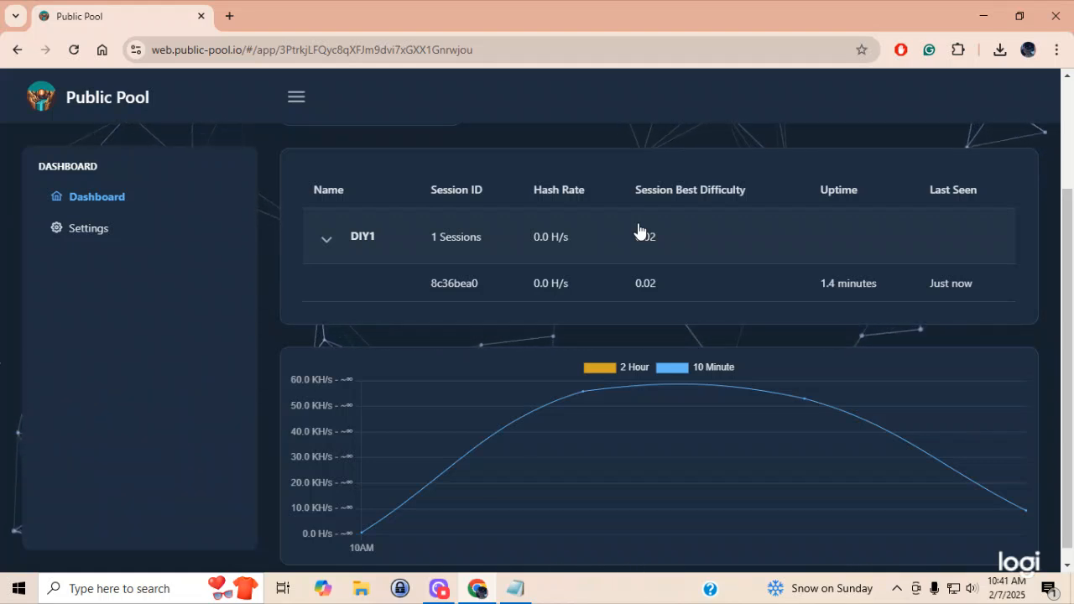
{"action": "mouse_move", "coordinate": [507, 242]}
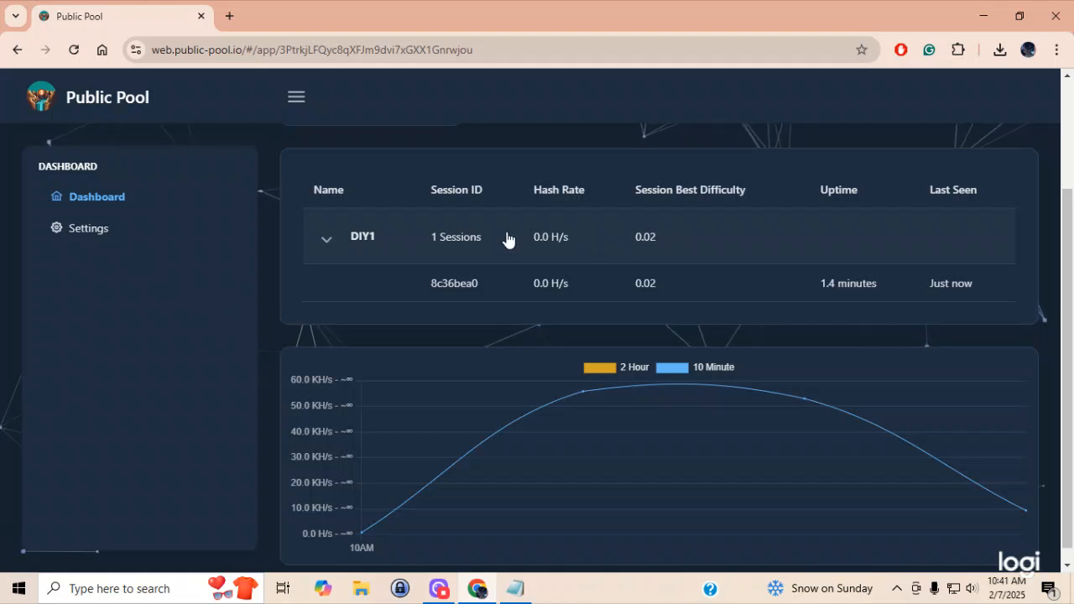
{"action": "mouse_move", "coordinate": [389, 188]}
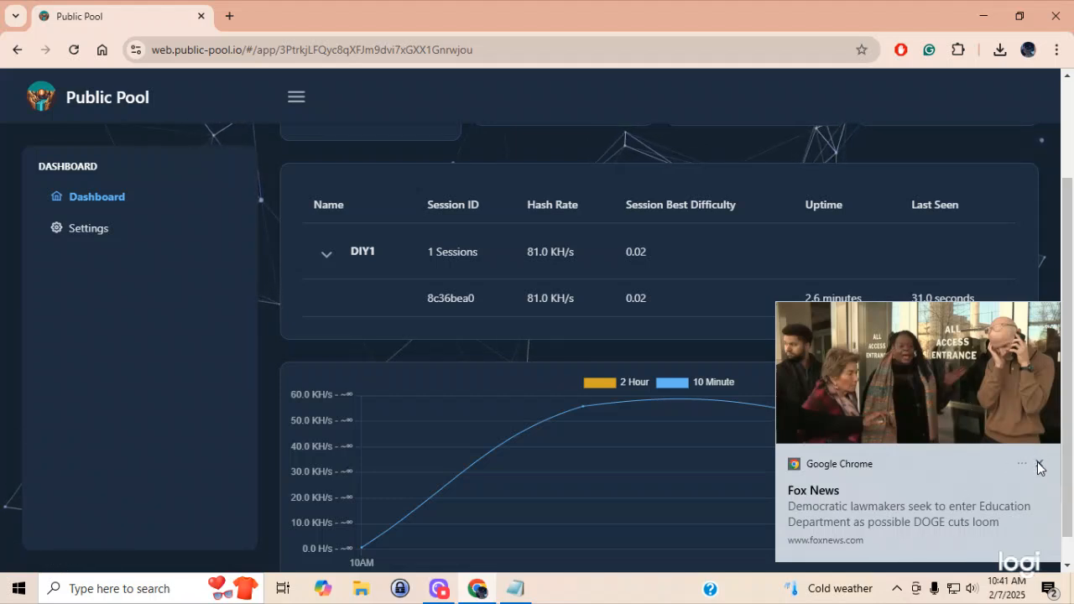
{"action": "left_click", "coordinate": [1038, 463]}
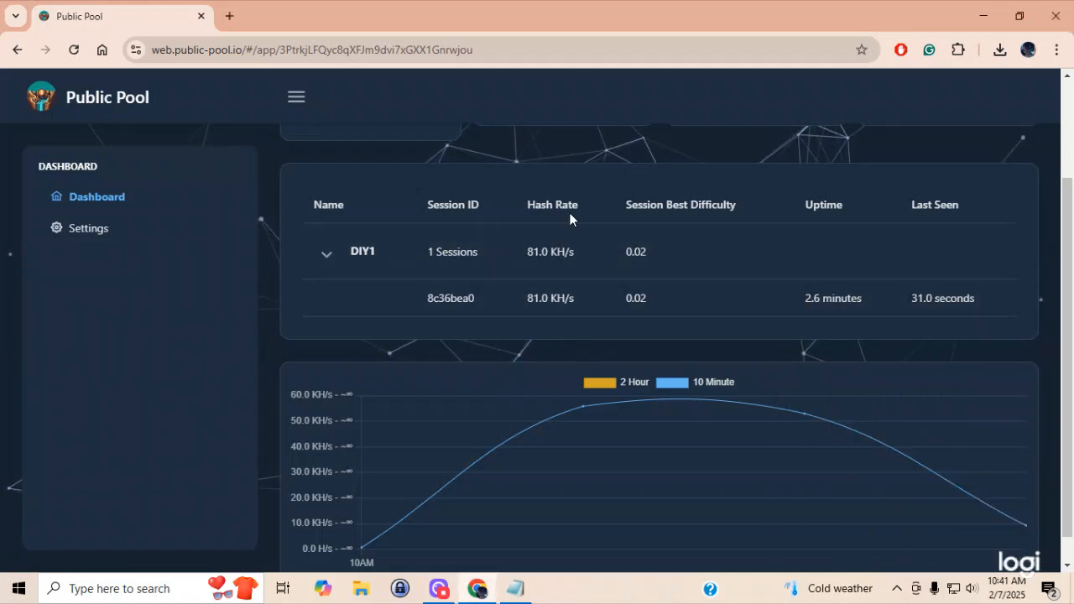
{"action": "mouse_move", "coordinate": [648, 332]}
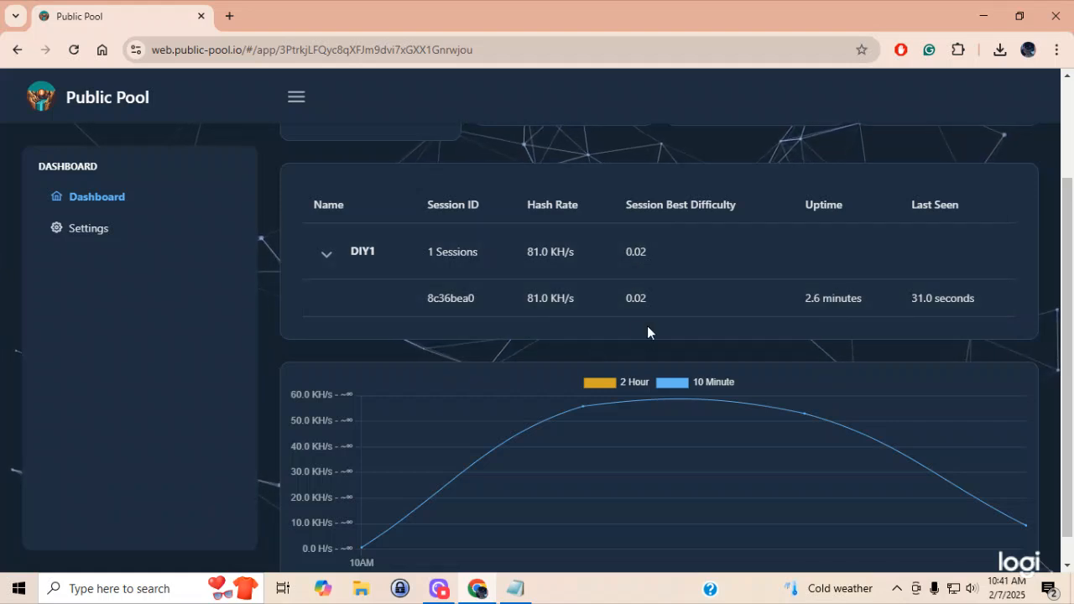
{"action": "mouse_move", "coordinate": [881, 386]}
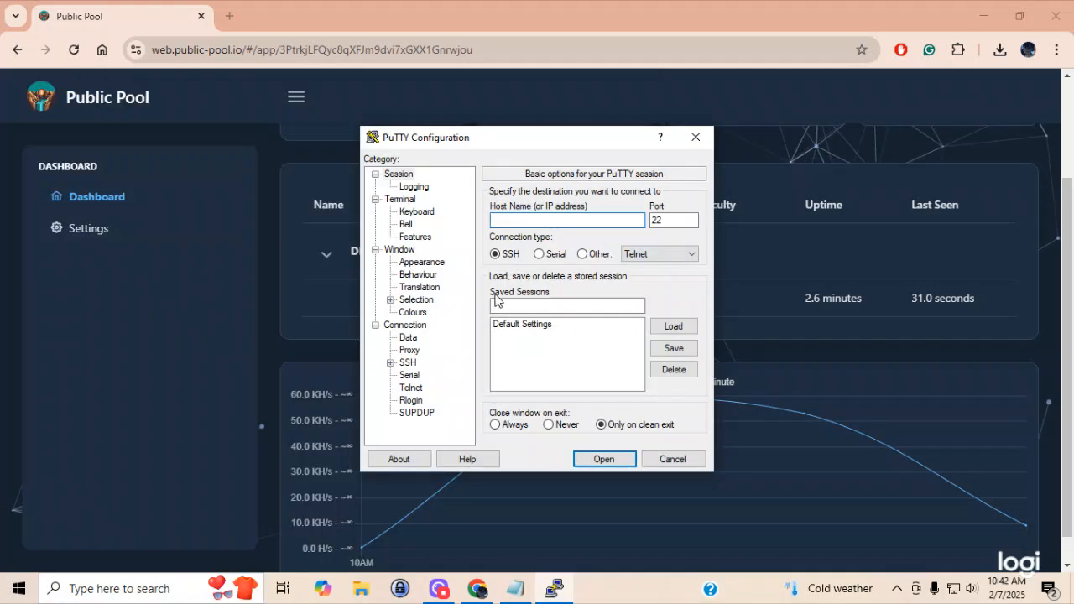
{"action": "mouse_move", "coordinate": [779, 433]}
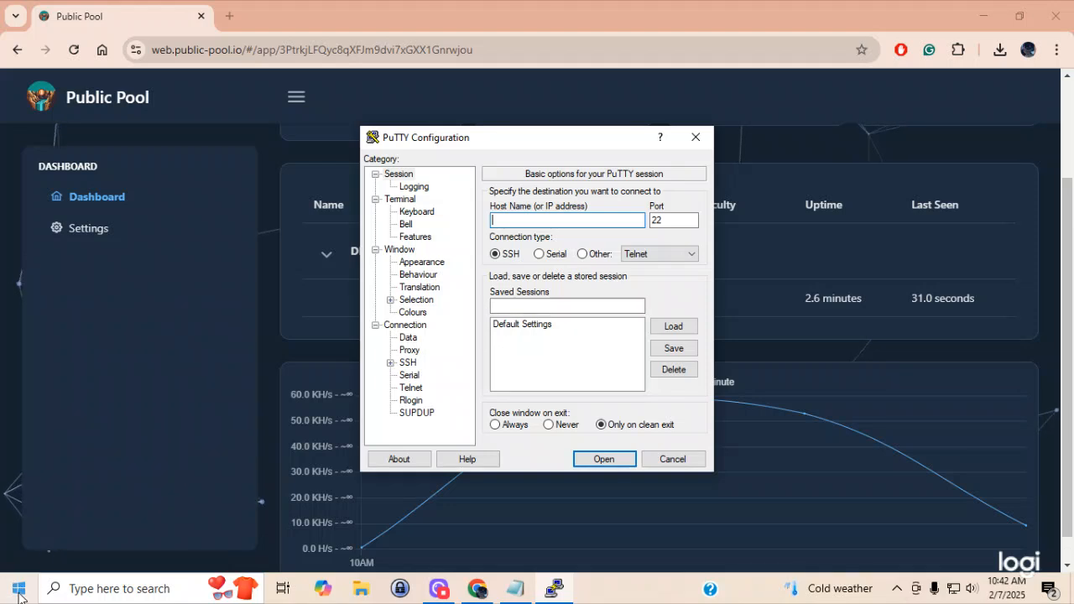
Bring up the Start button's system shortcuts menu to reach Device Manager.
{"action": "right_click", "coordinate": [18, 588]}
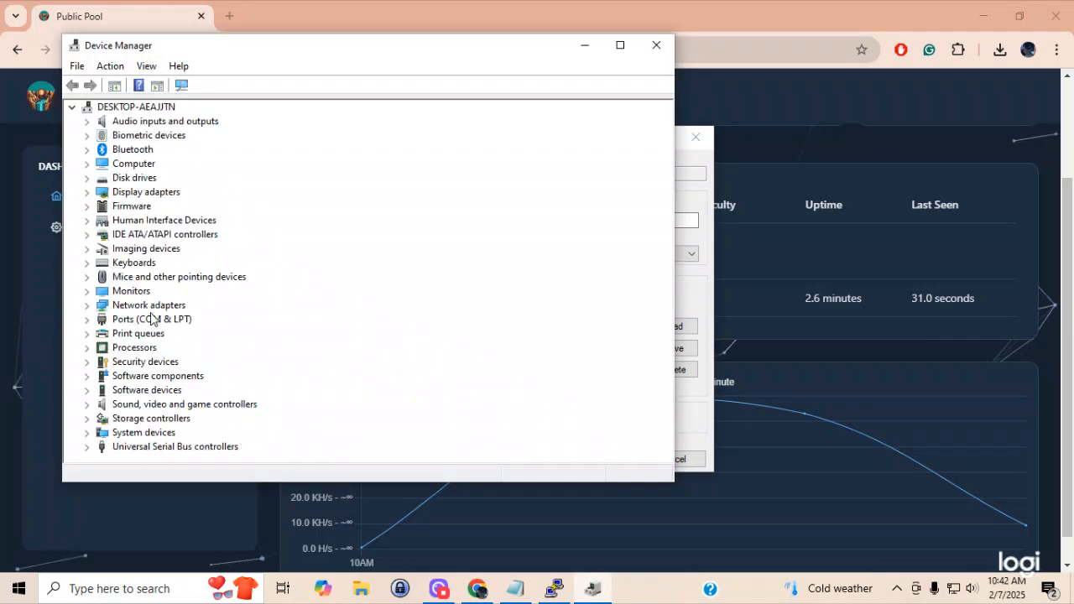
{"action": "mouse_move", "coordinate": [174, 326]}
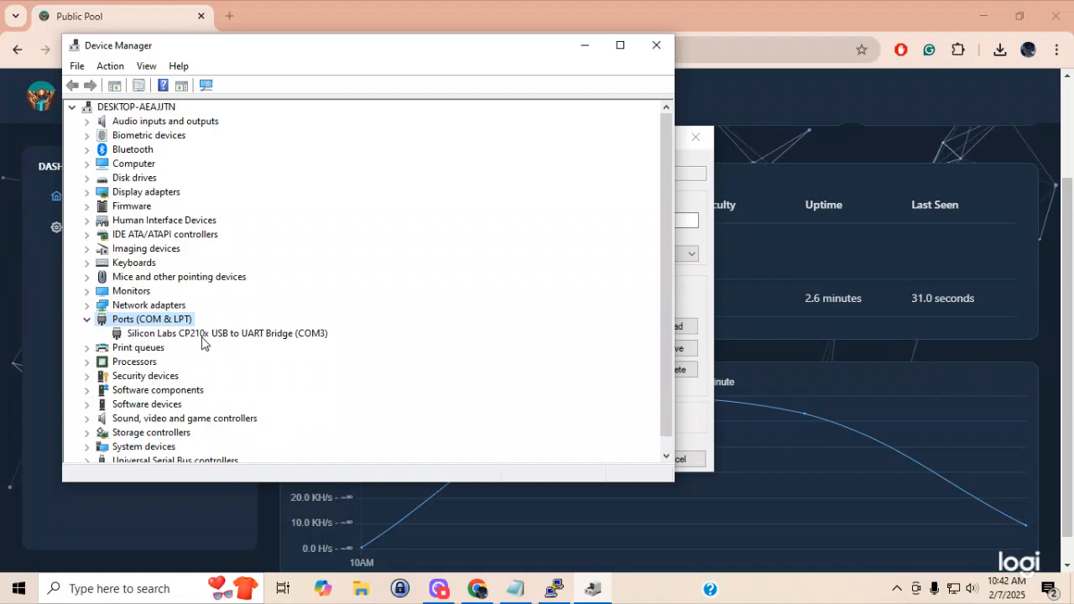
{"action": "mouse_move", "coordinate": [342, 388]}
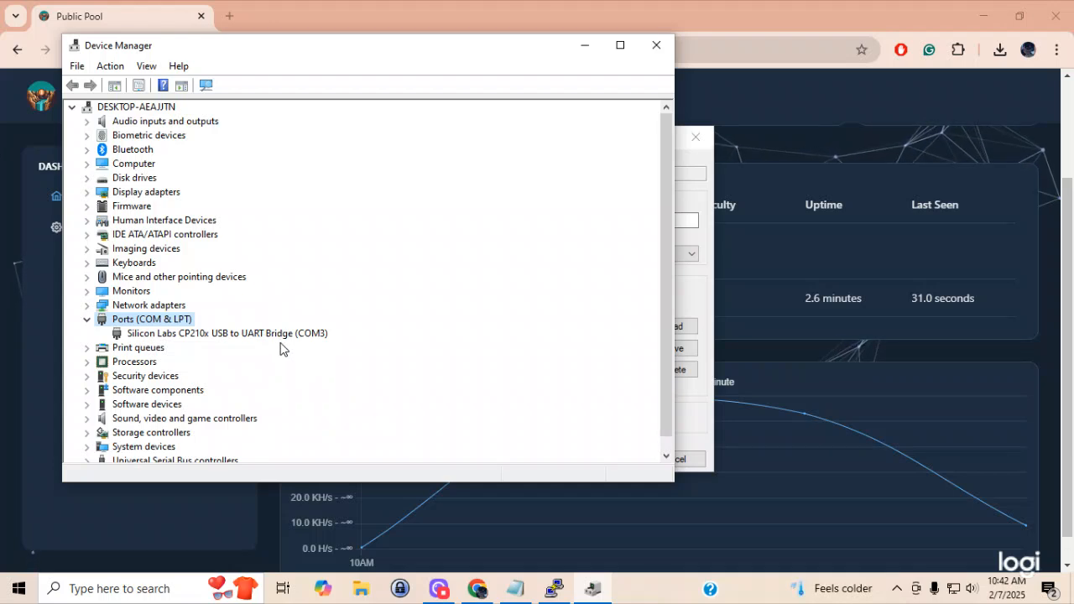
{"action": "mouse_move", "coordinate": [310, 333]}
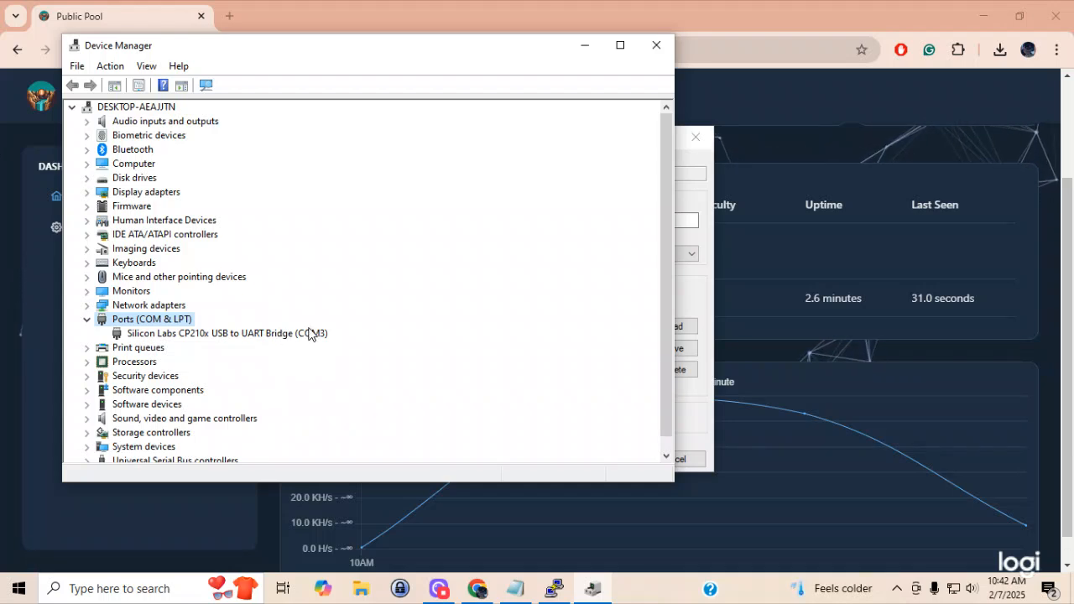
{"action": "mouse_move", "coordinate": [327, 321]}
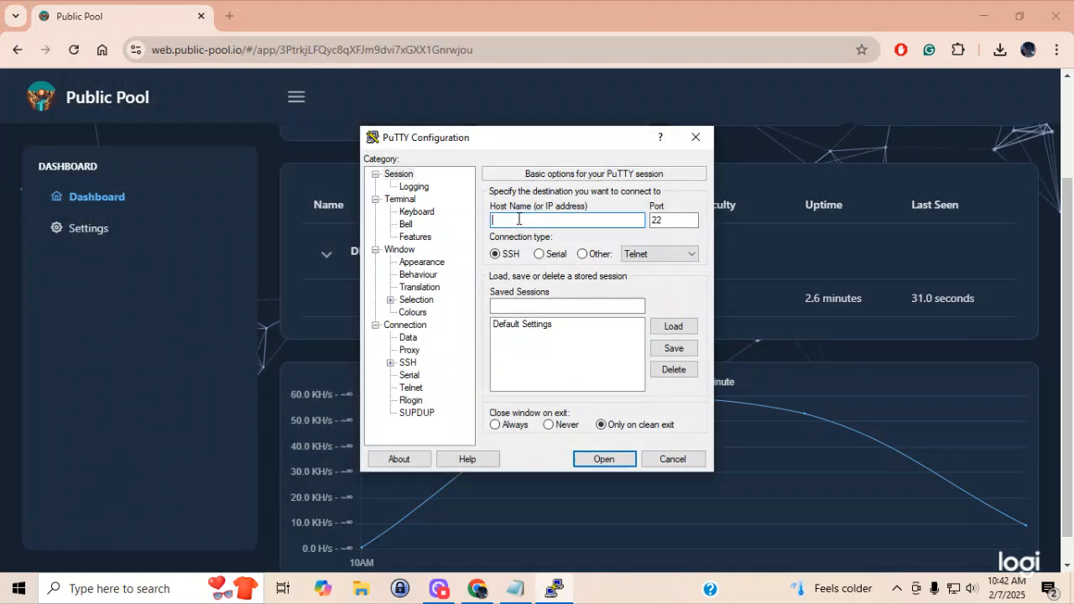
Connect PuTTY to COM3 as a serial line at speed 115200 and start the session.
{"action": "type", "text": "com3"}
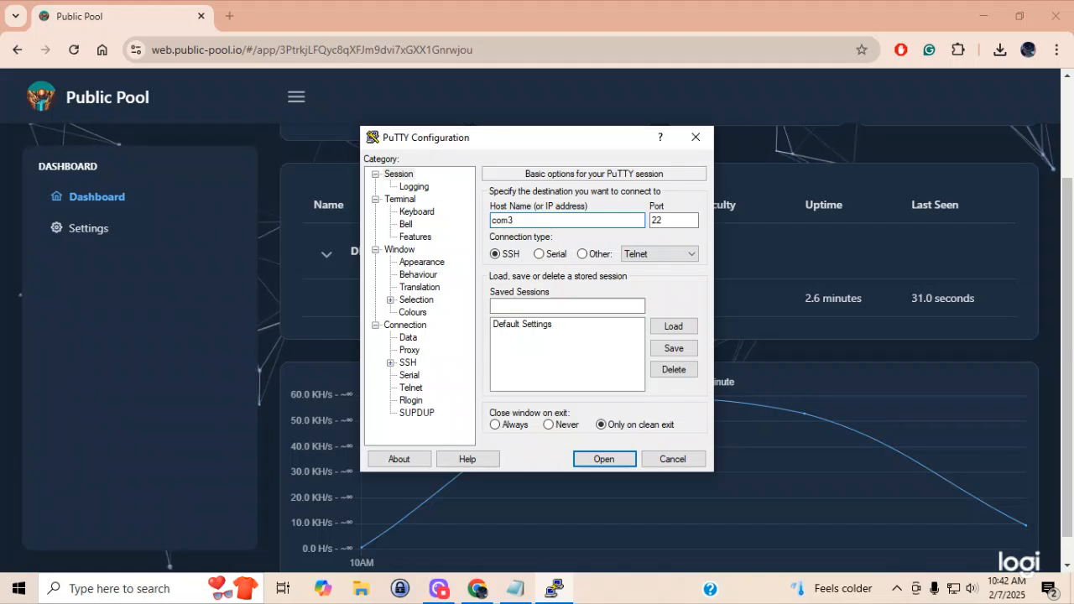
{"action": "left_click", "coordinate": [673, 218]}
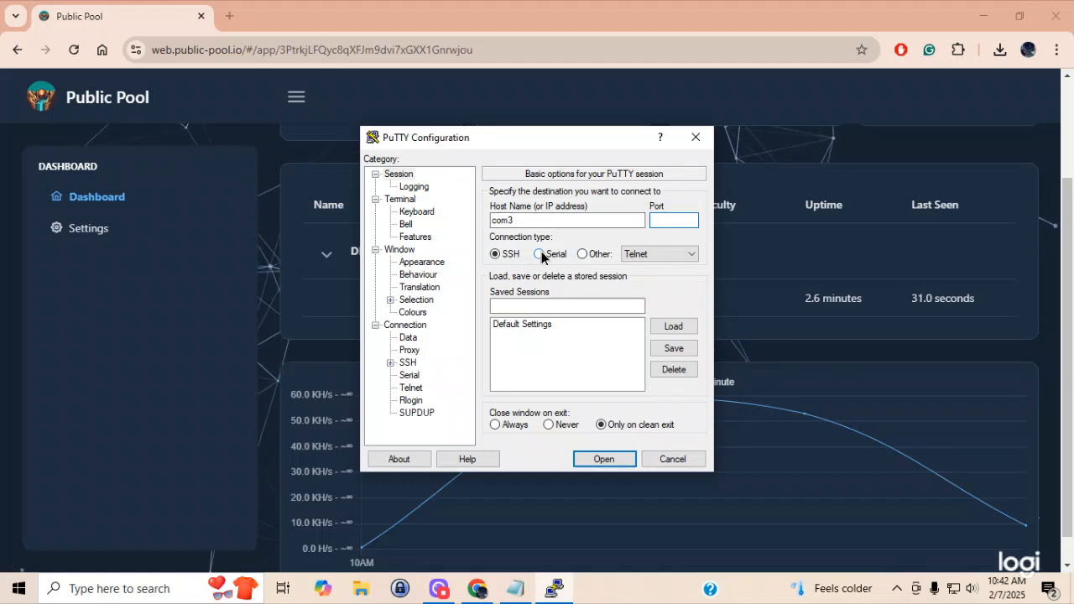
{"action": "left_click", "coordinate": [538, 253]}
{"action": "type", "text": "COM3"}
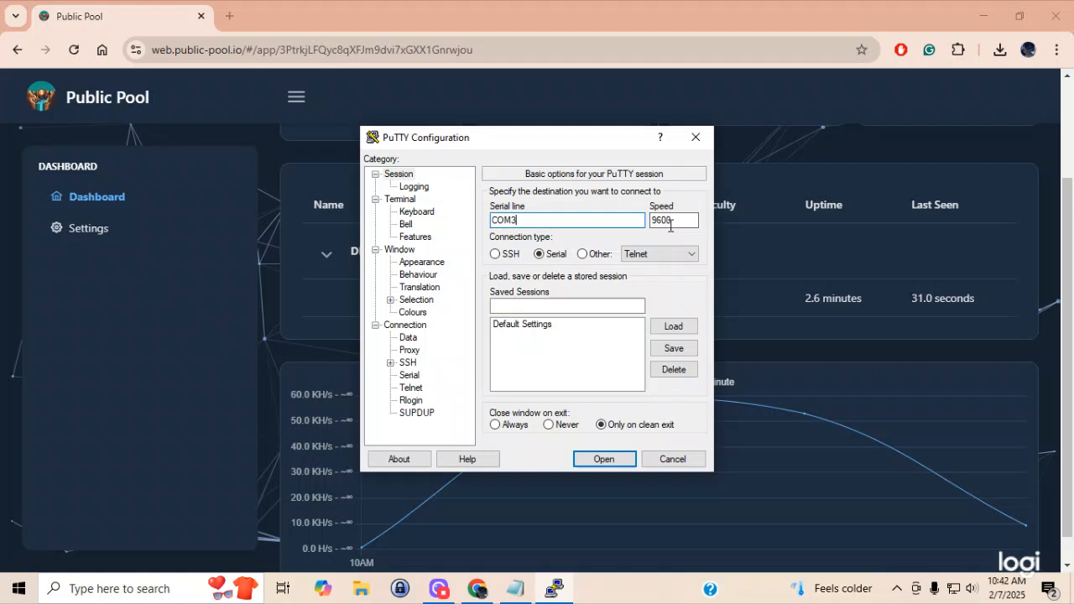
{"action": "left_click", "coordinate": [671, 220]}
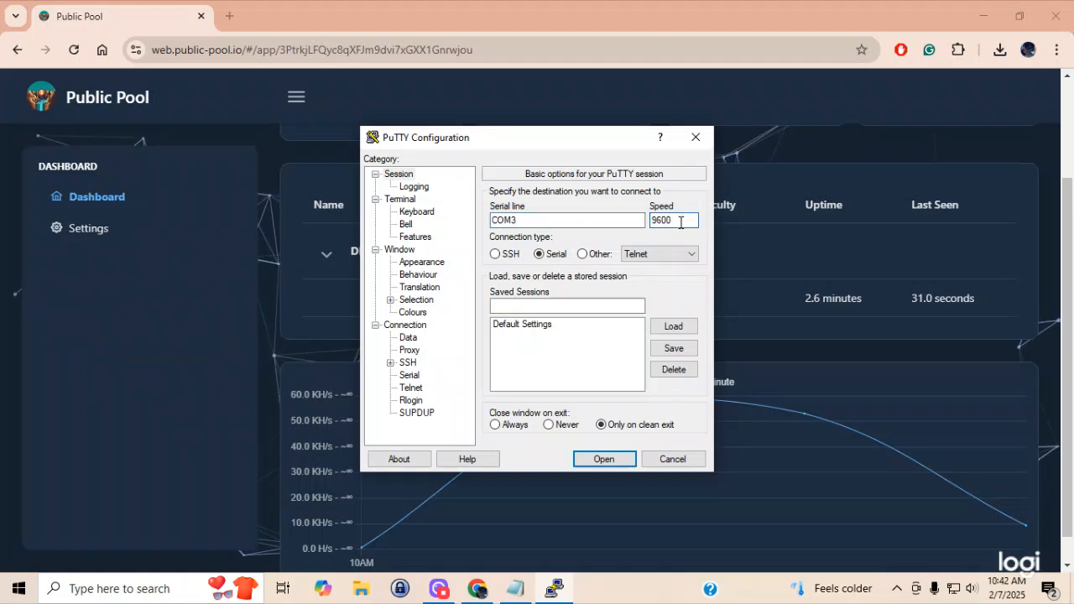
{"action": "type", "text": "1"}
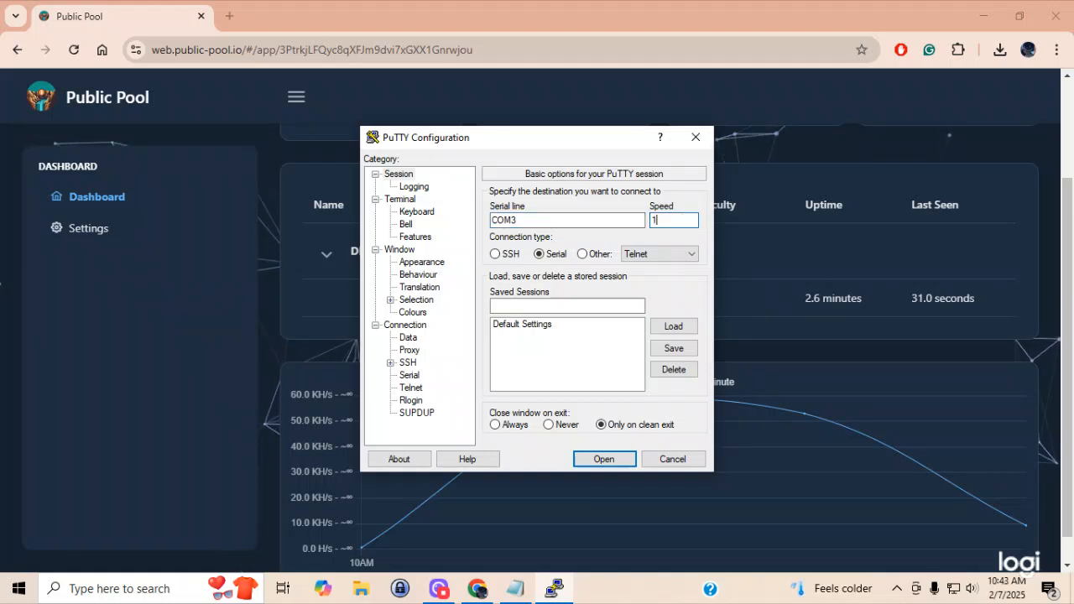
{"action": "type", "text": "1520"}
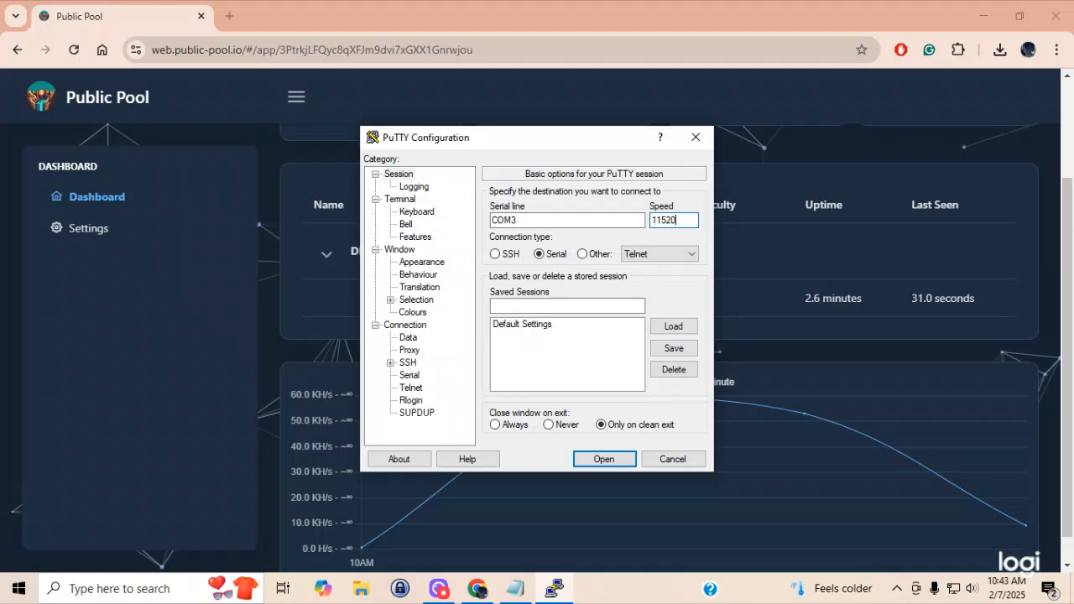
{"action": "type", "text": "0"}
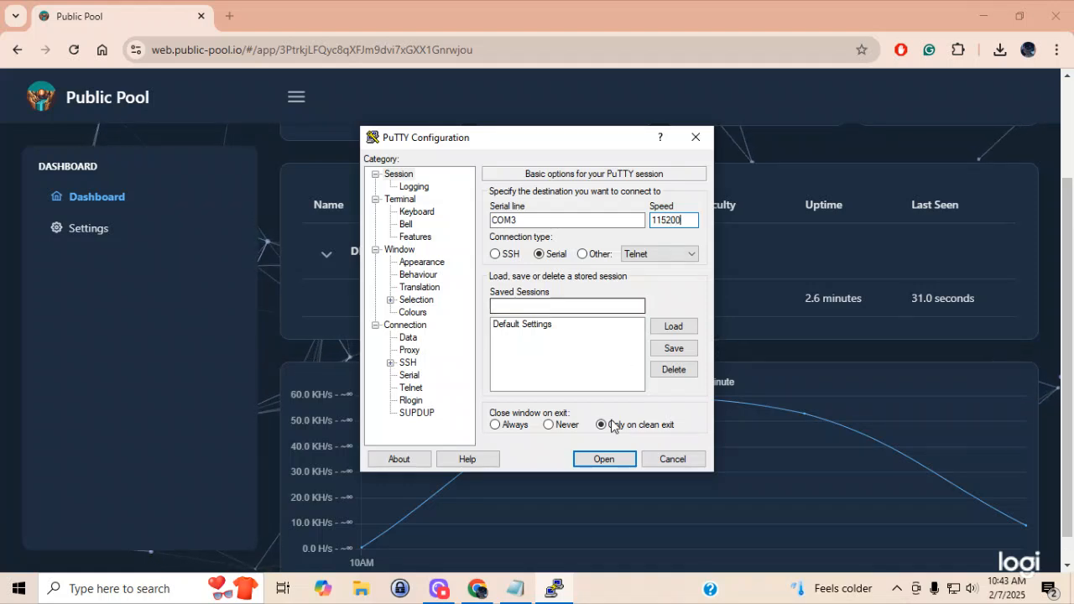
{"action": "left_click", "coordinate": [604, 460]}
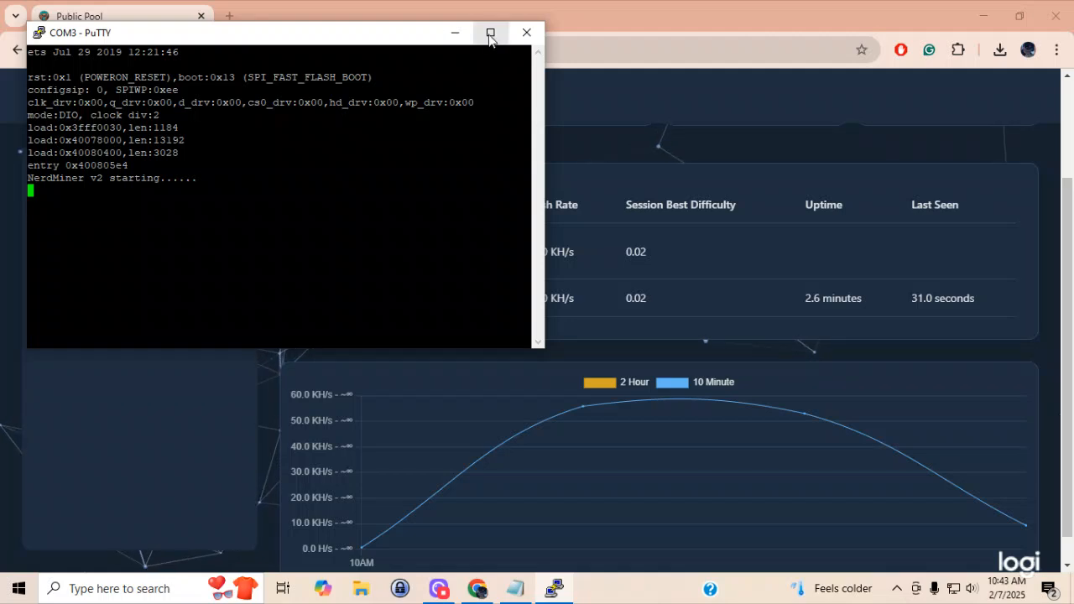
Maximize the COM3 serial console so the NerdMiner mining log fills the screen.
{"action": "left_click", "coordinate": [490, 34]}
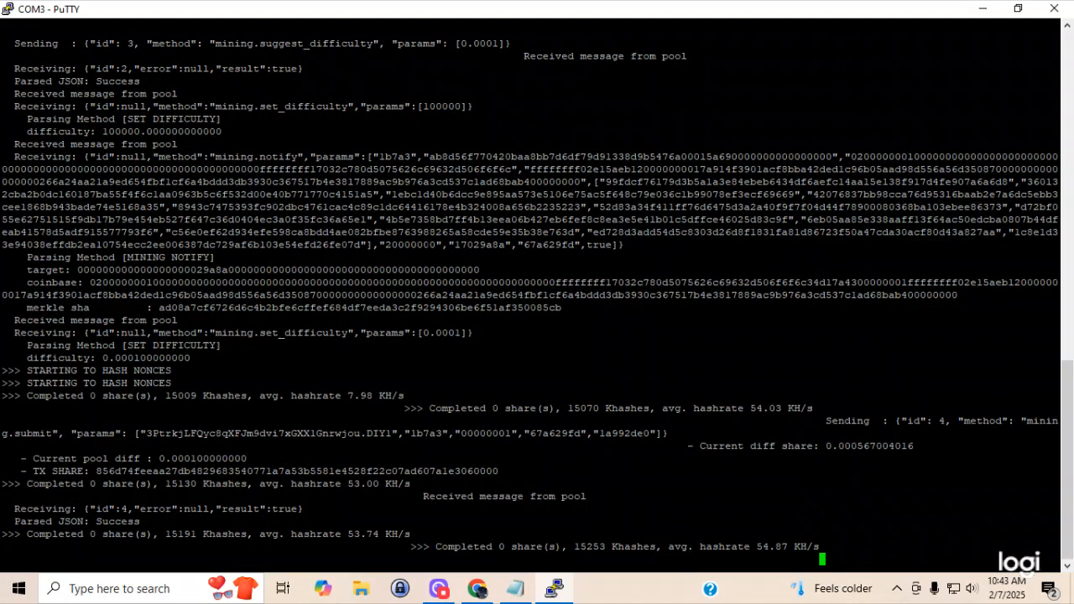
{"action": "scroll", "scroll_direction": "down", "scroll_amount": 3}
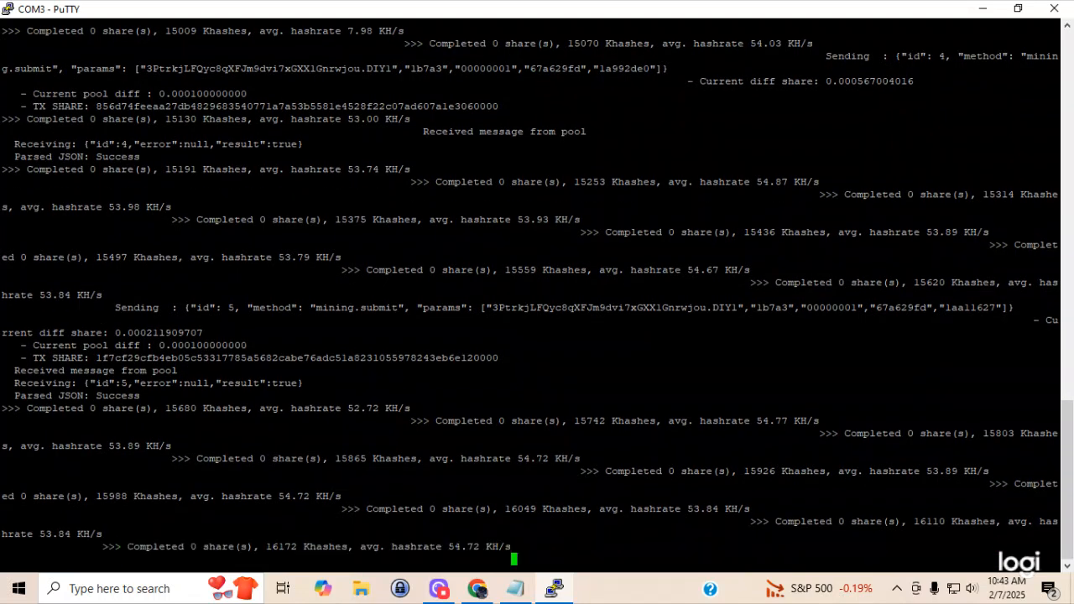
{"action": "scroll", "scroll_direction": "down", "scroll_amount": 3}
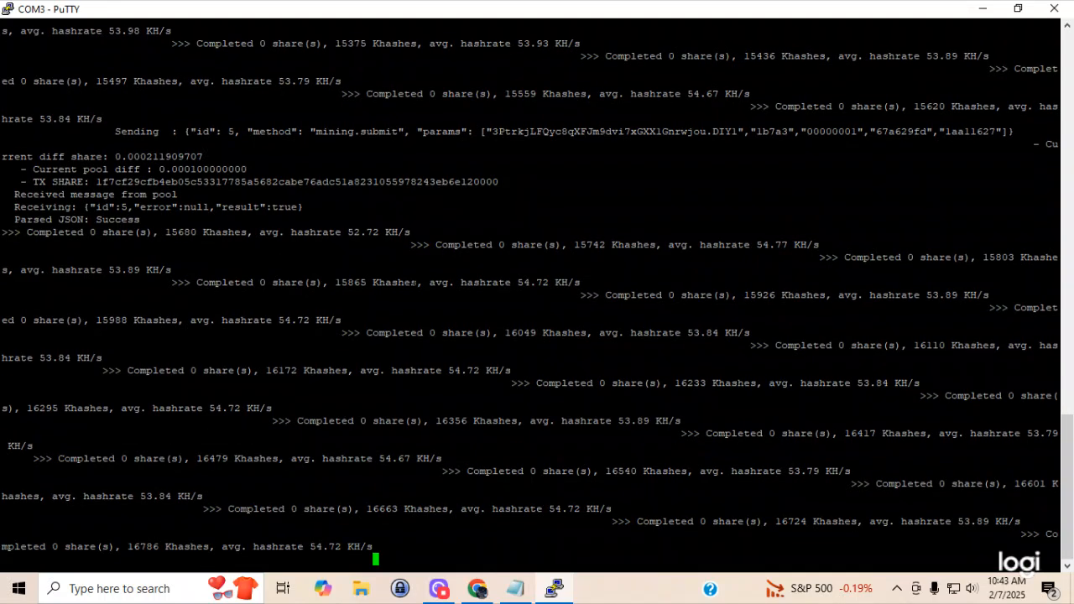
{"action": "scroll", "scroll_direction": "down", "scroll_amount": 3}
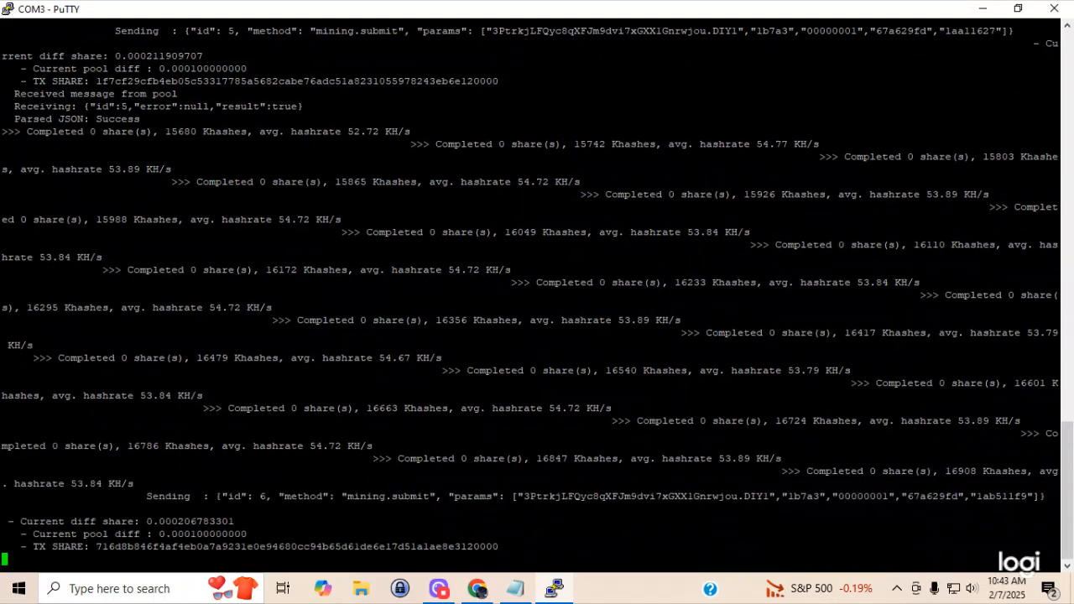
{"action": "scroll", "scroll_direction": "down", "scroll_amount": 3}
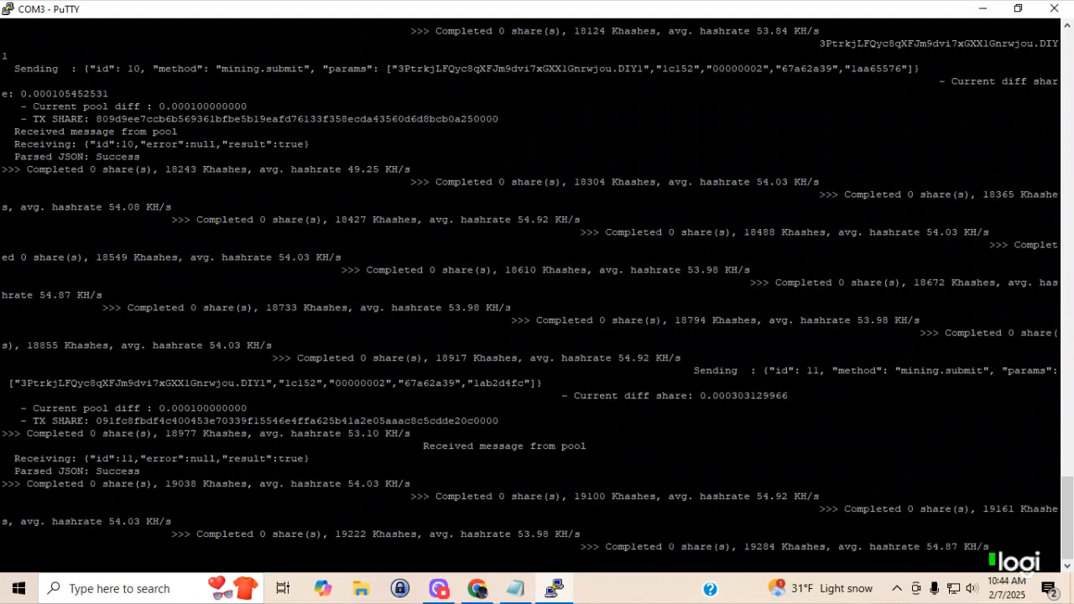
{"action": "scroll", "scroll_direction": "down", "scroll_amount": 3}
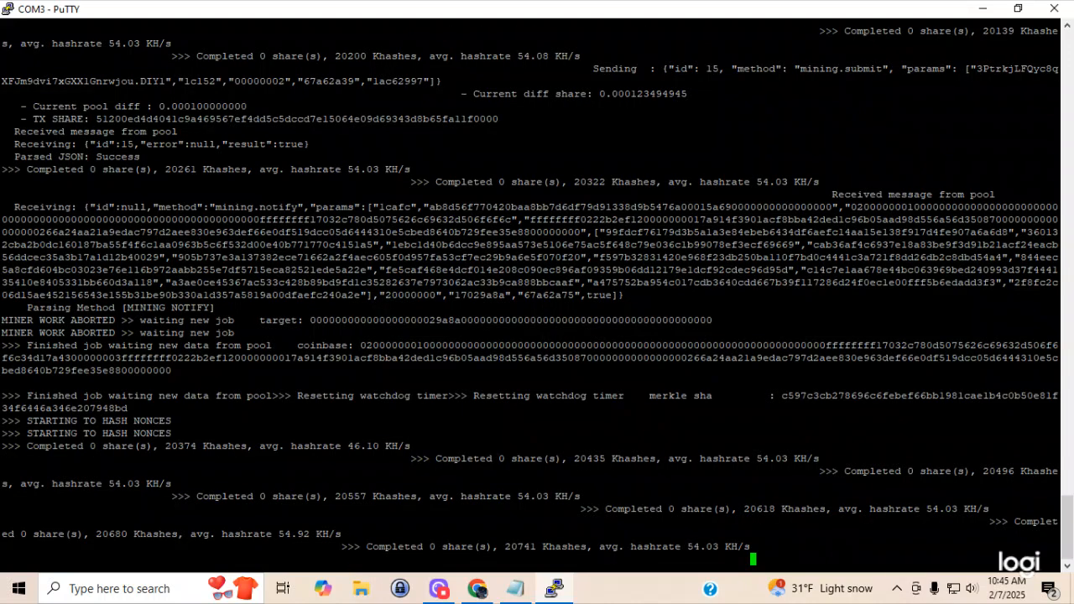
{"action": "scroll", "scroll_direction": "down", "scroll_amount": 3}
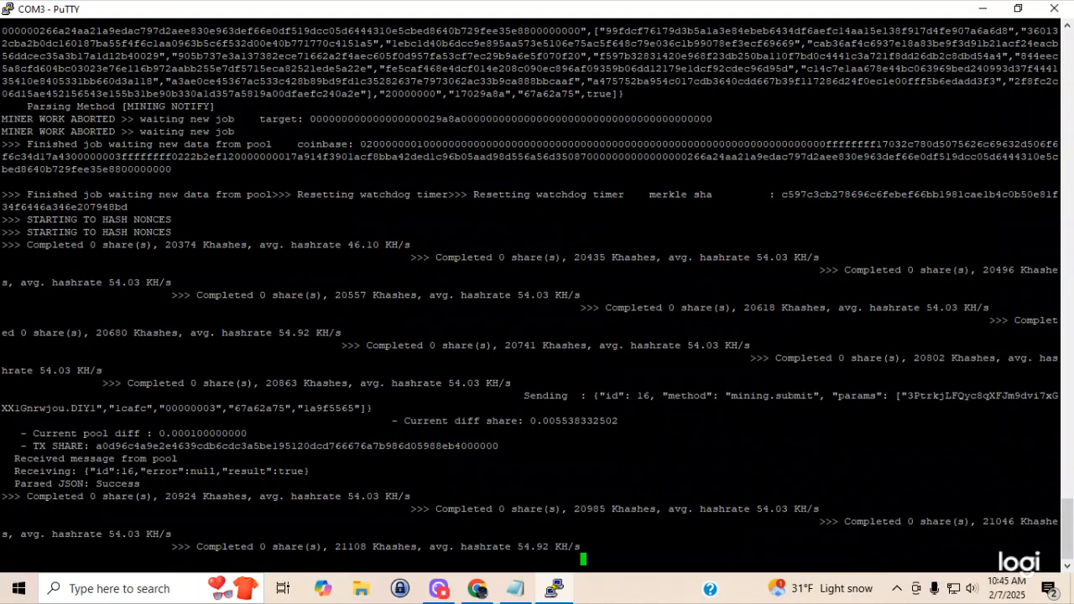
{"action": "scroll", "scroll_direction": "down", "scroll_amount": 3}
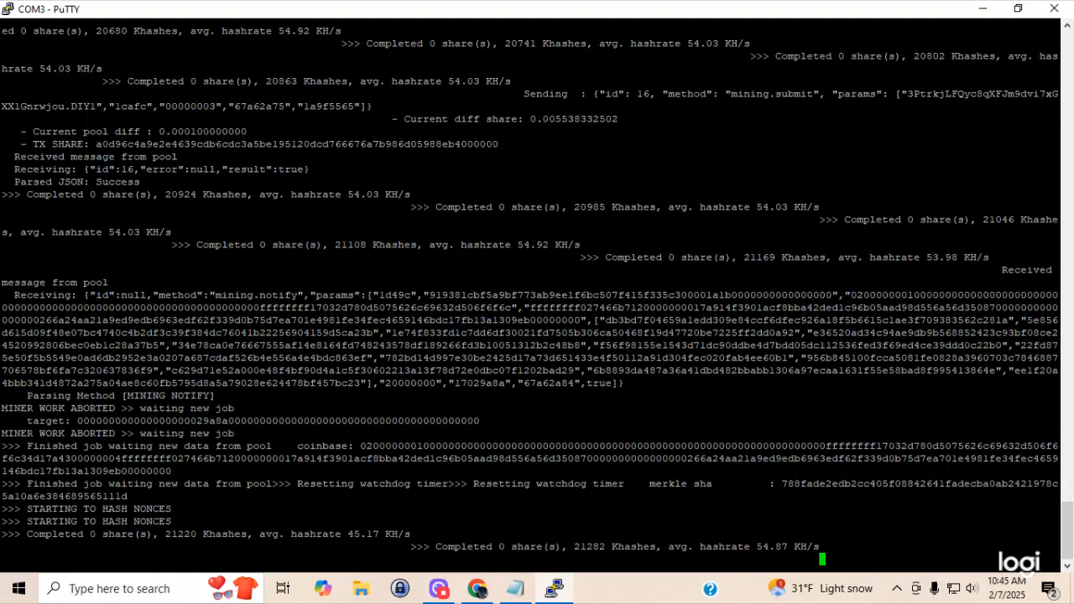
{"action": "scroll", "scroll_direction": "down", "scroll_amount": 3}
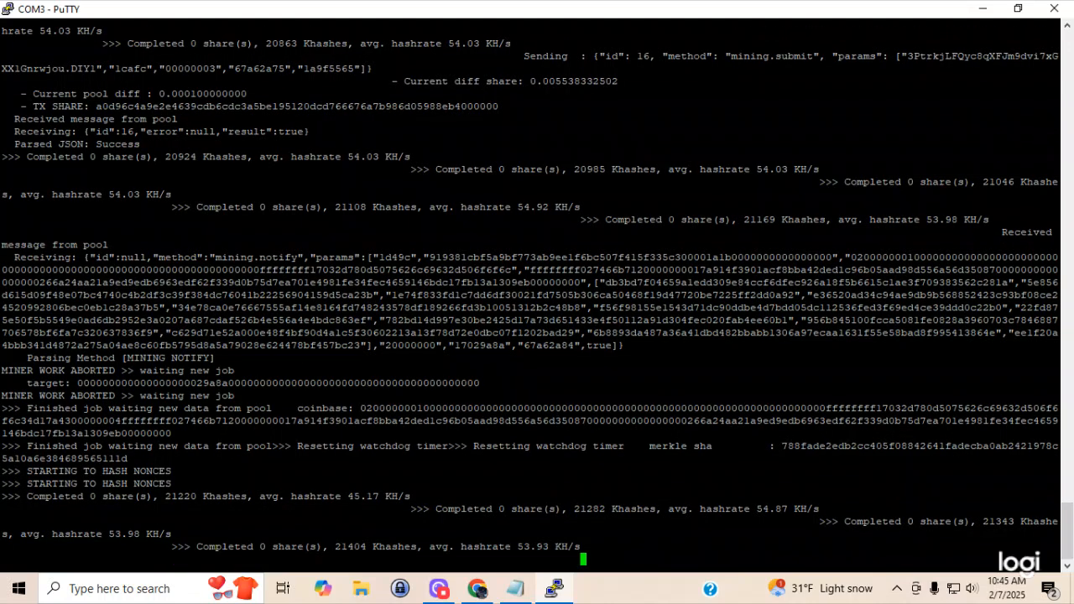
{"action": "scroll", "scroll_direction": "down", "scroll_amount": 3}
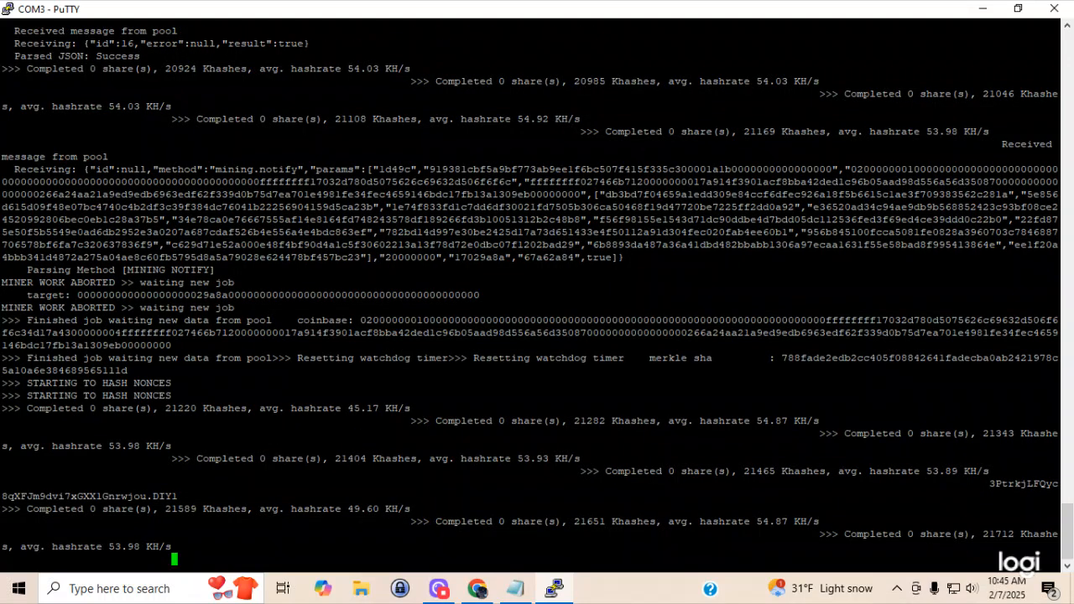
{"action": "scroll", "scroll_direction": "down", "scroll_amount": 3}
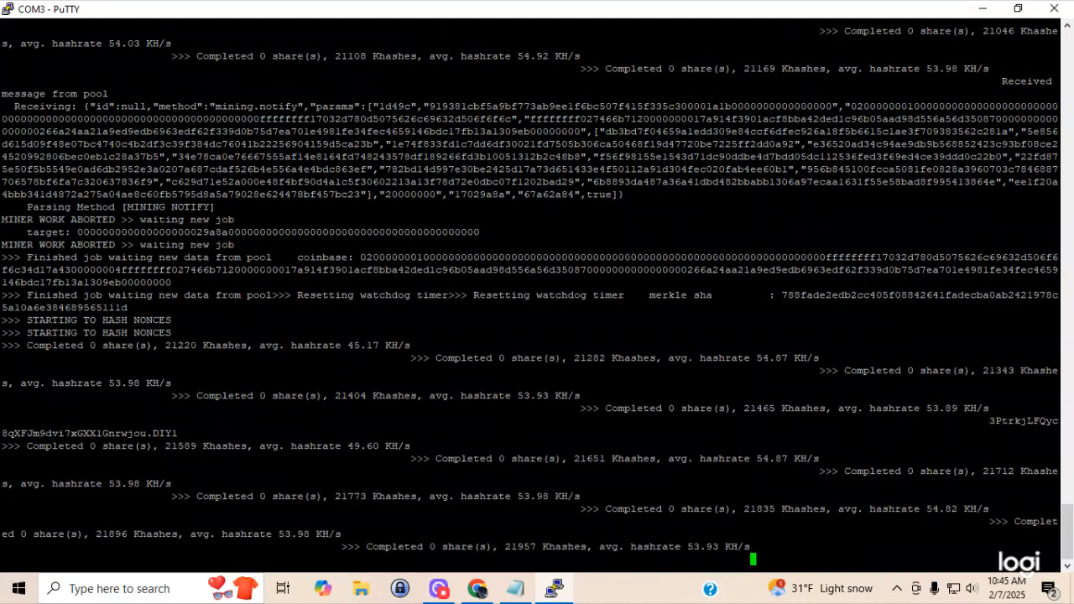
{"action": "scroll", "scroll_direction": "down", "scroll_amount": 3}
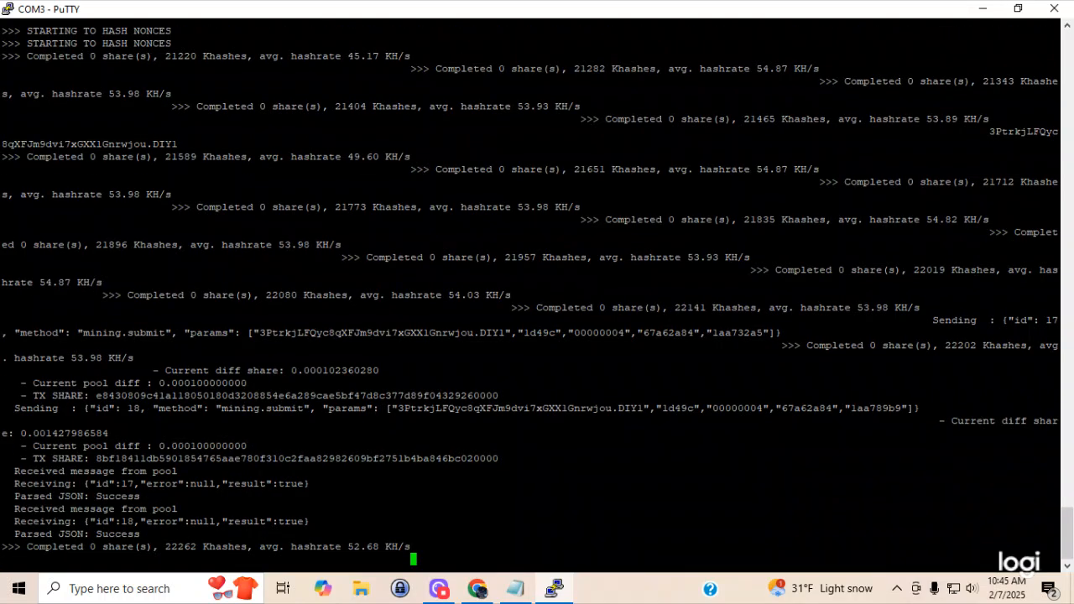
{"action": "scroll", "scroll_direction": "down", "scroll_amount": 3}
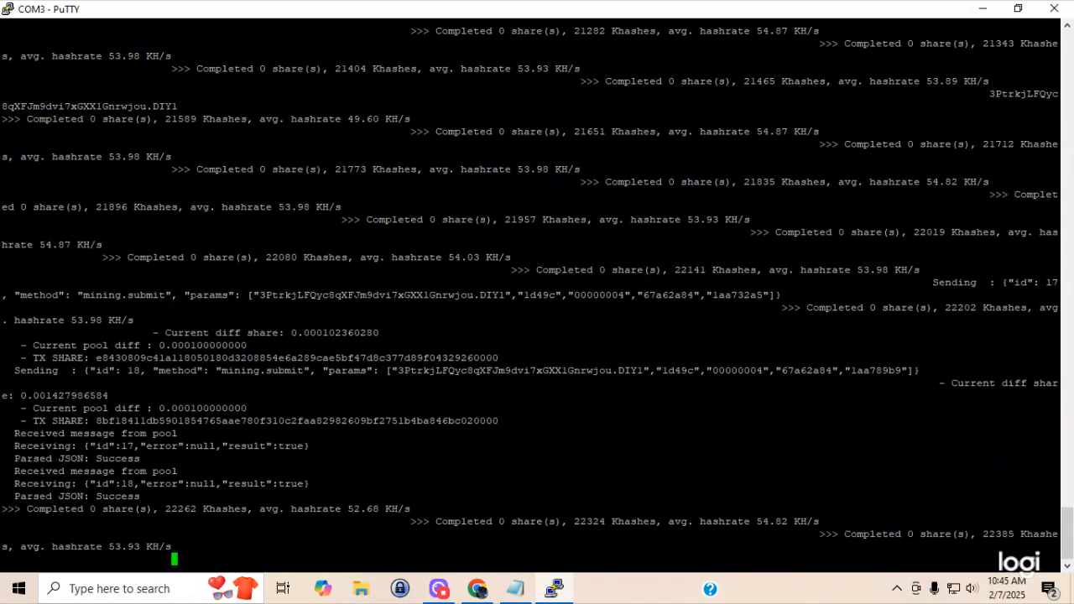
{"action": "scroll", "scroll_direction": "down", "scroll_amount": 3}
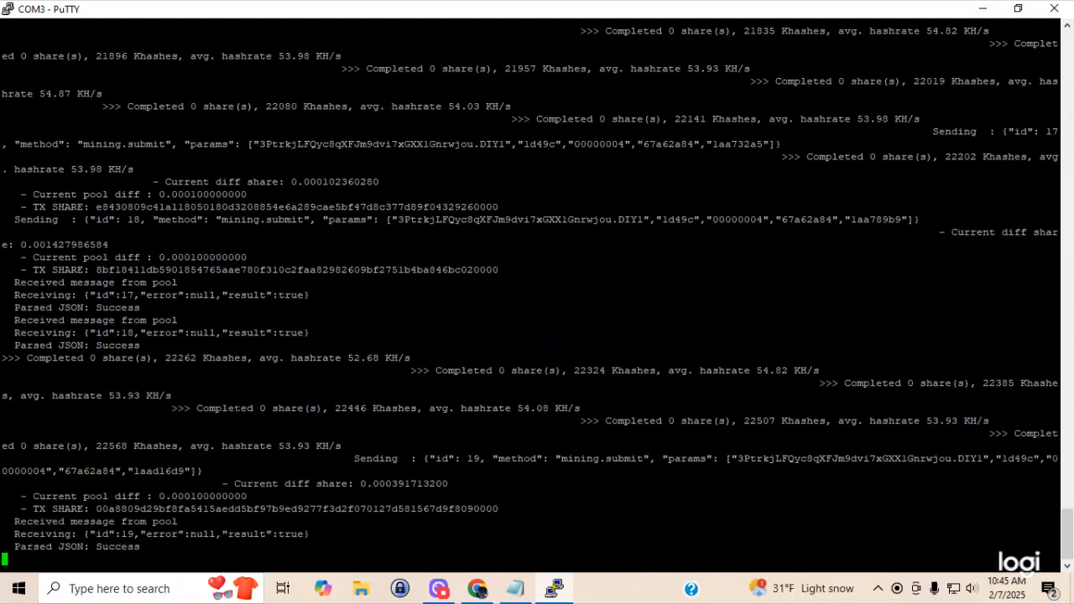
{"action": "scroll", "scroll_direction": "down", "scroll_amount": 3}
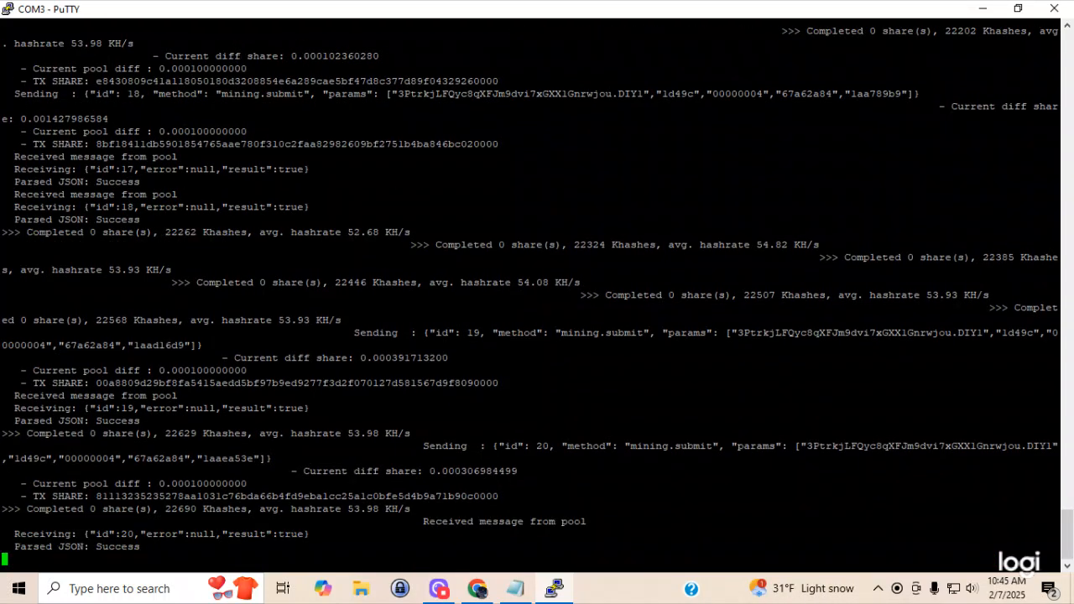